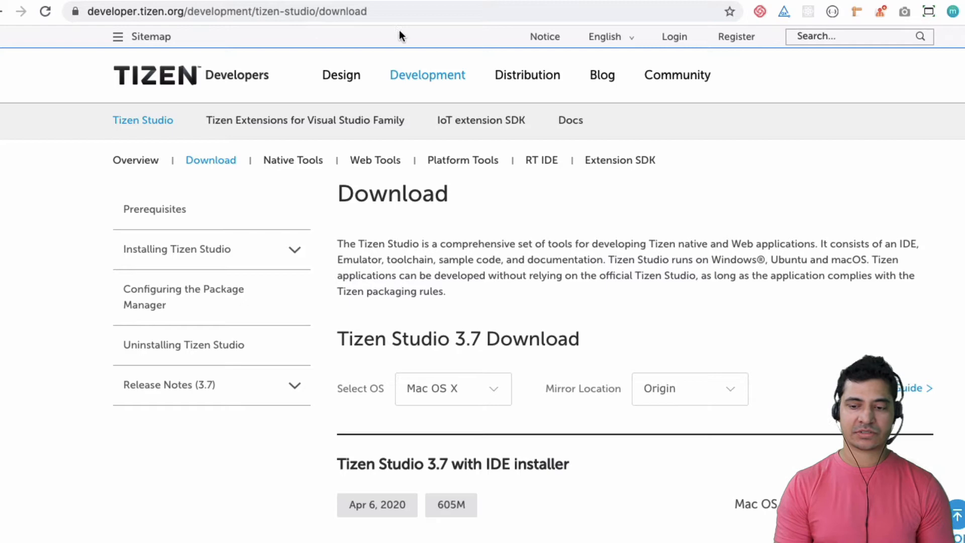
# Download the 64-bit Tizen Studio 3.7 IDE installer, keeping Mac OS X as the OS.
pyautogui.scroll(-3)
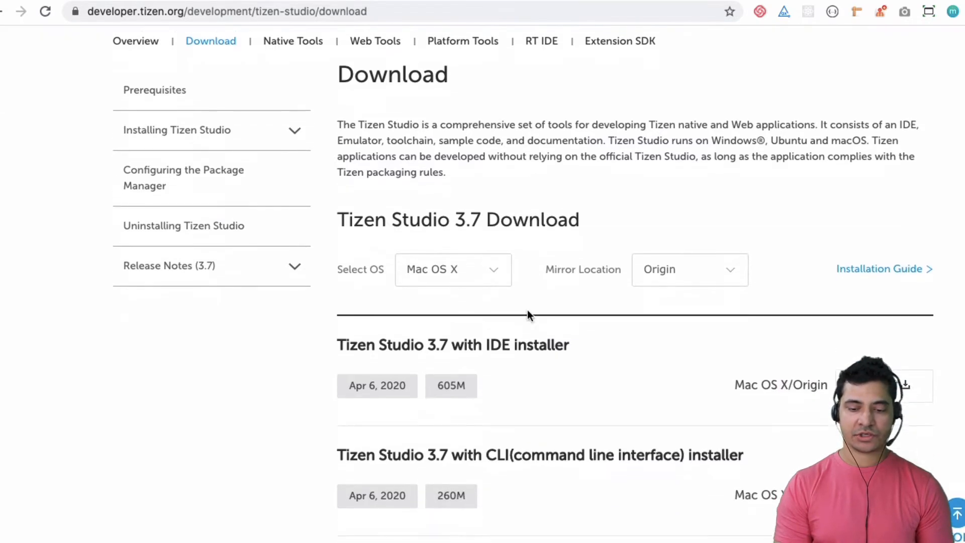
pyautogui.scroll(-3)
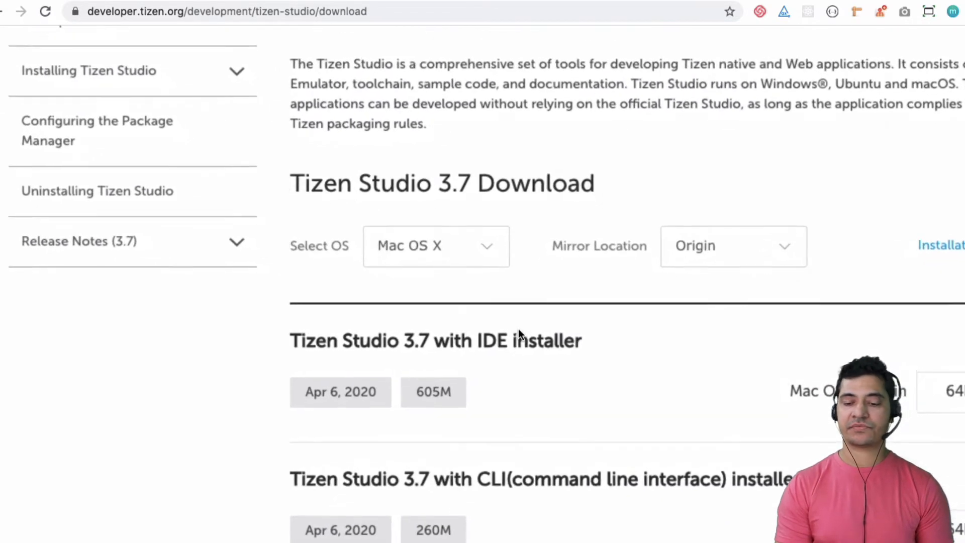
pyautogui.scroll(-3)
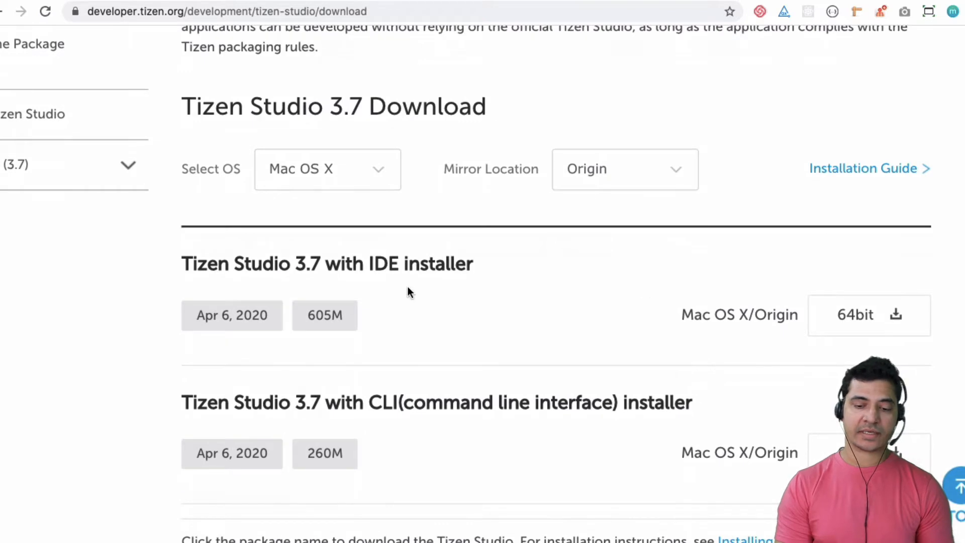
pyautogui.moveTo(436, 288)
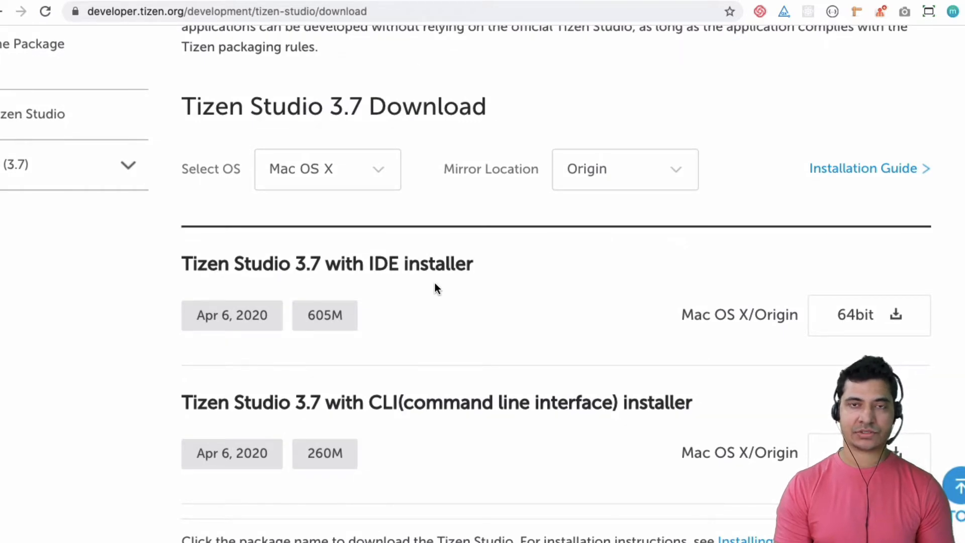
pyautogui.moveTo(366, 280)
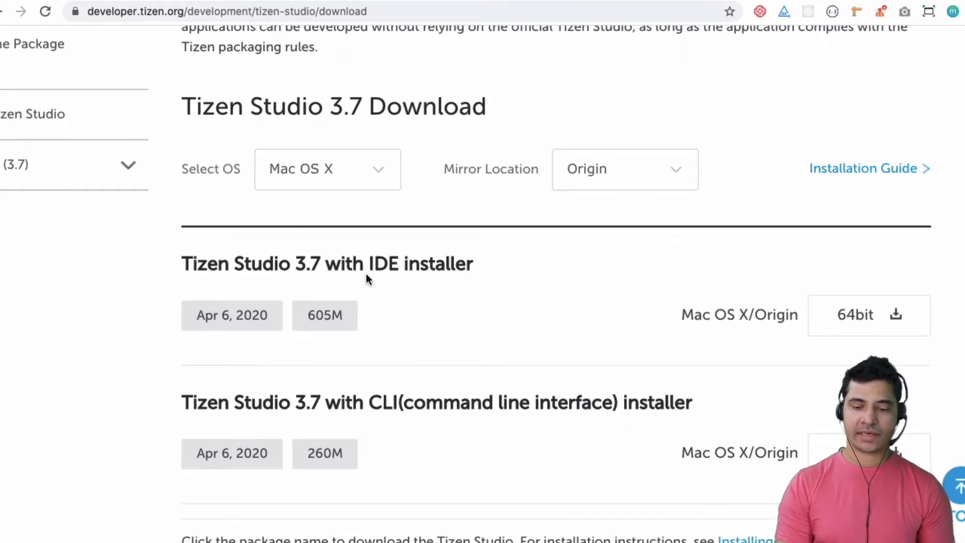
pyautogui.moveTo(429, 332)
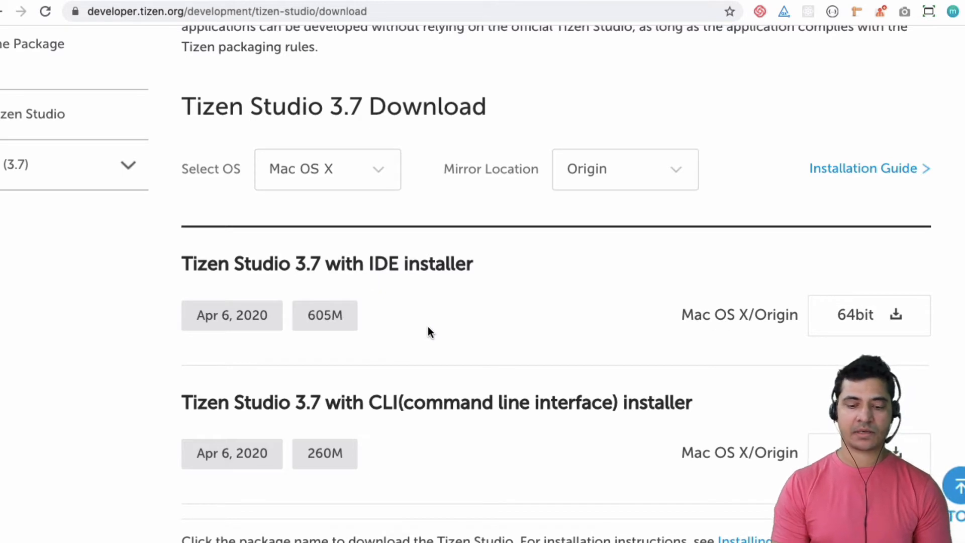
pyautogui.scroll(-3)
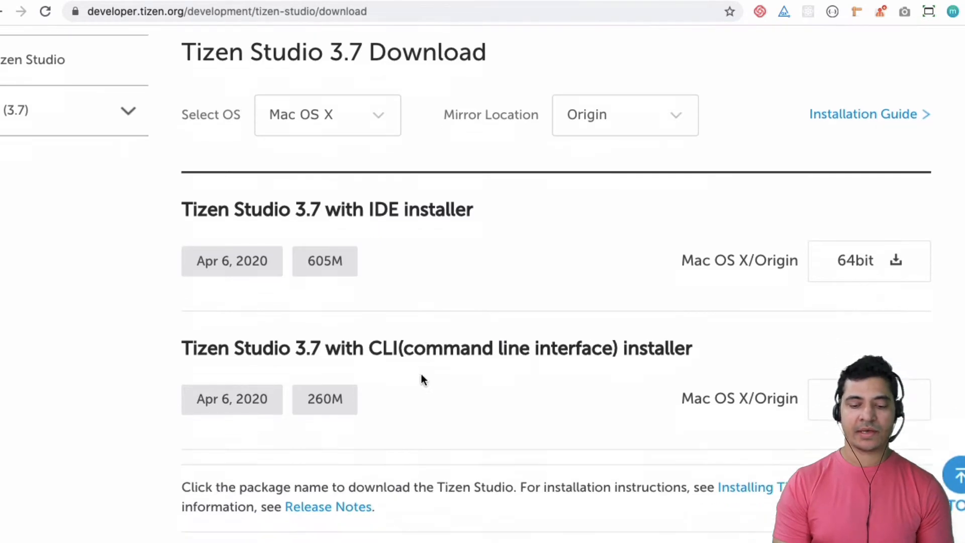
pyautogui.scroll(-3)
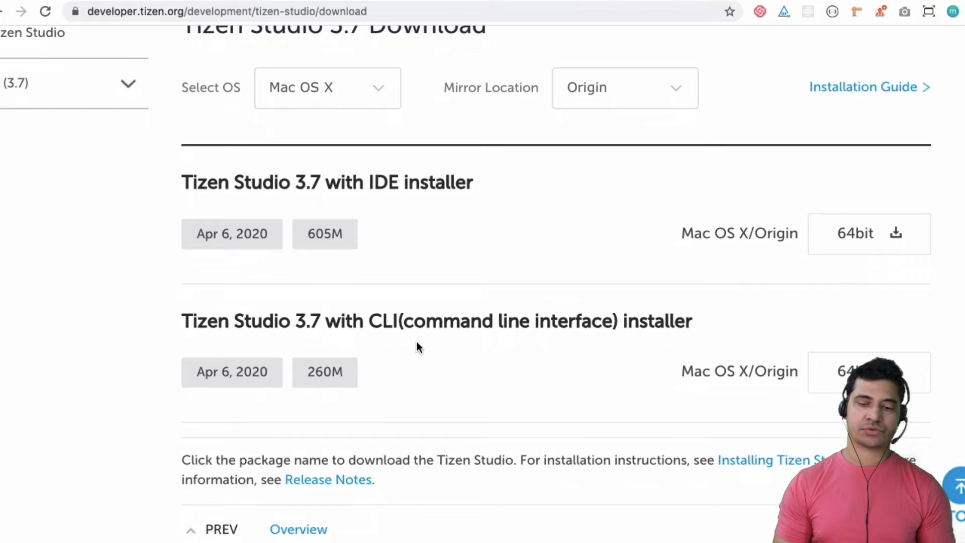
pyautogui.moveTo(227, 184)
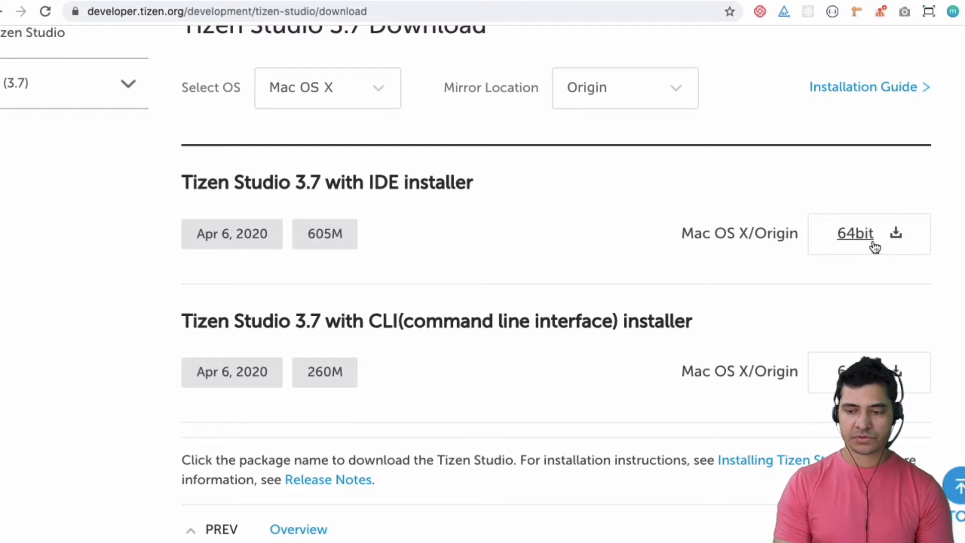
pyautogui.click(854, 233)
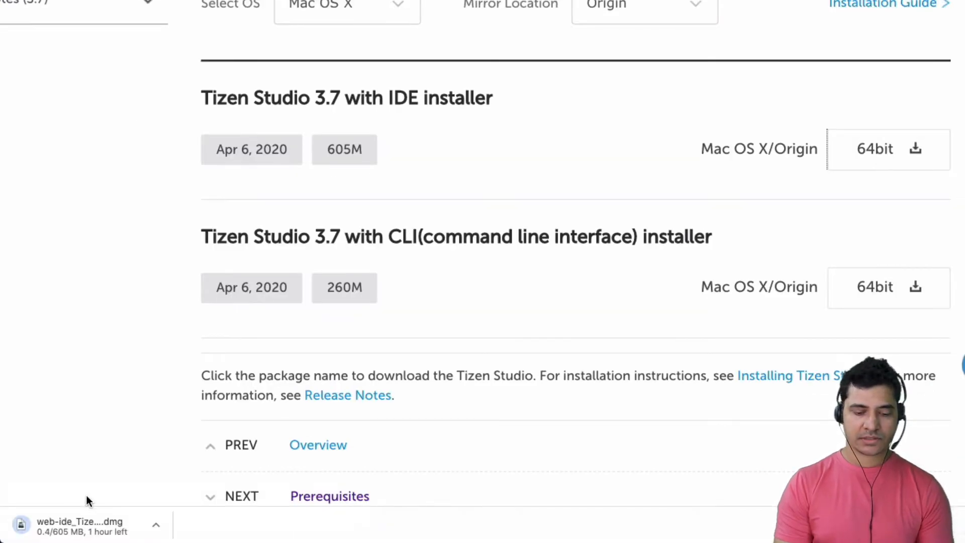
pyautogui.click(326, 87)
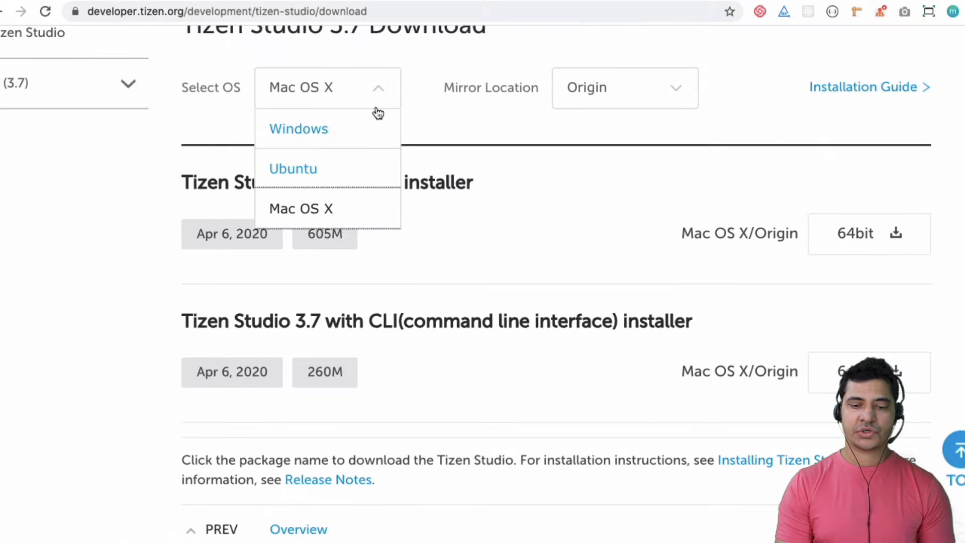
pyautogui.moveTo(309, 211)
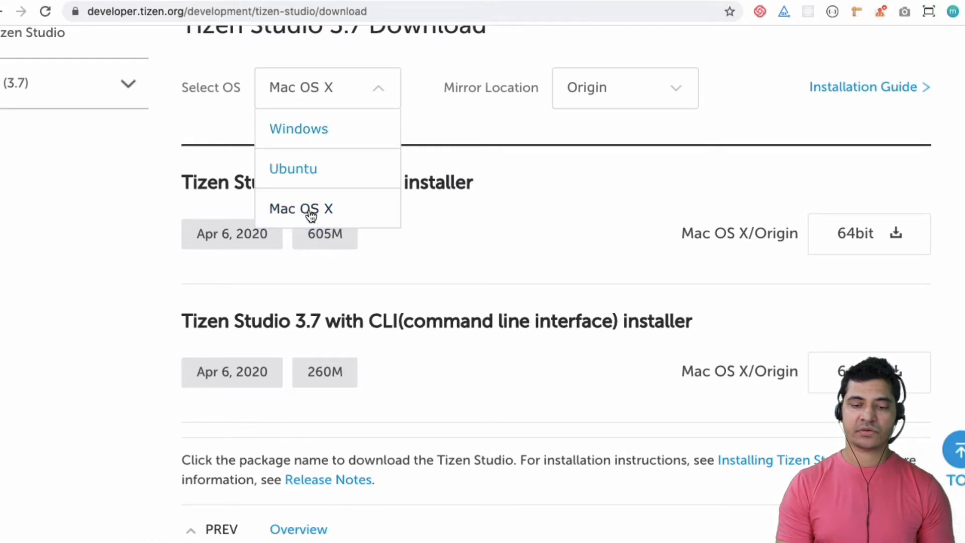
pyautogui.click(301, 208)
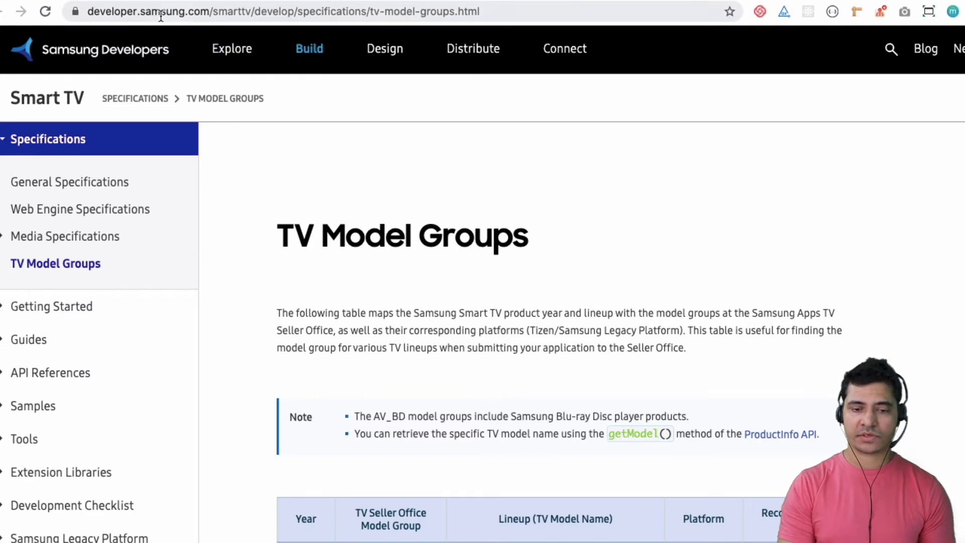
pyautogui.moveTo(547, 211)
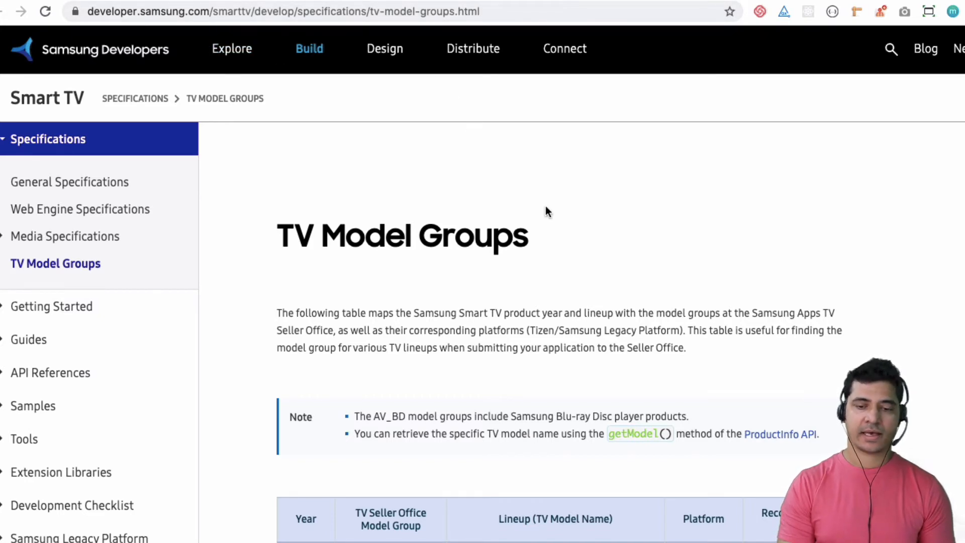
pyautogui.scroll(-3)
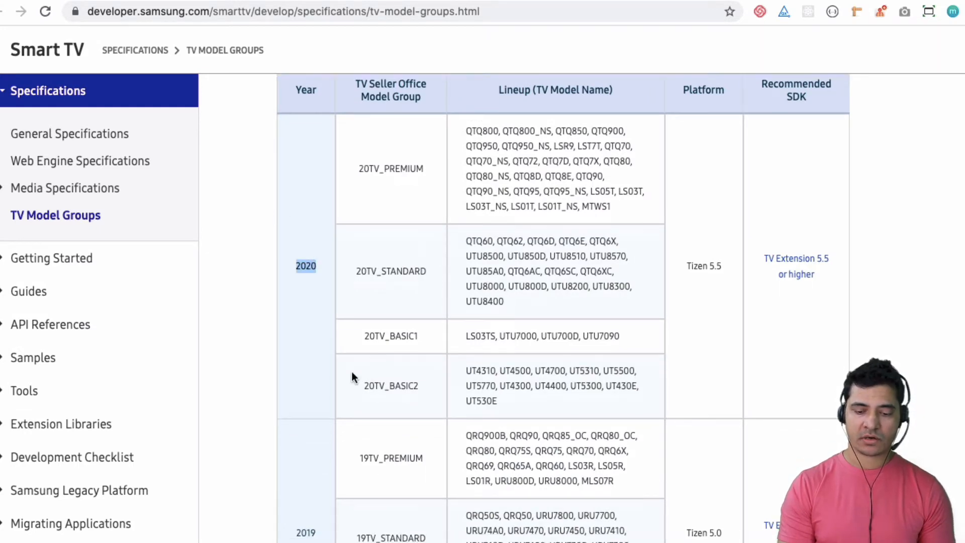
pyautogui.scroll(-3)
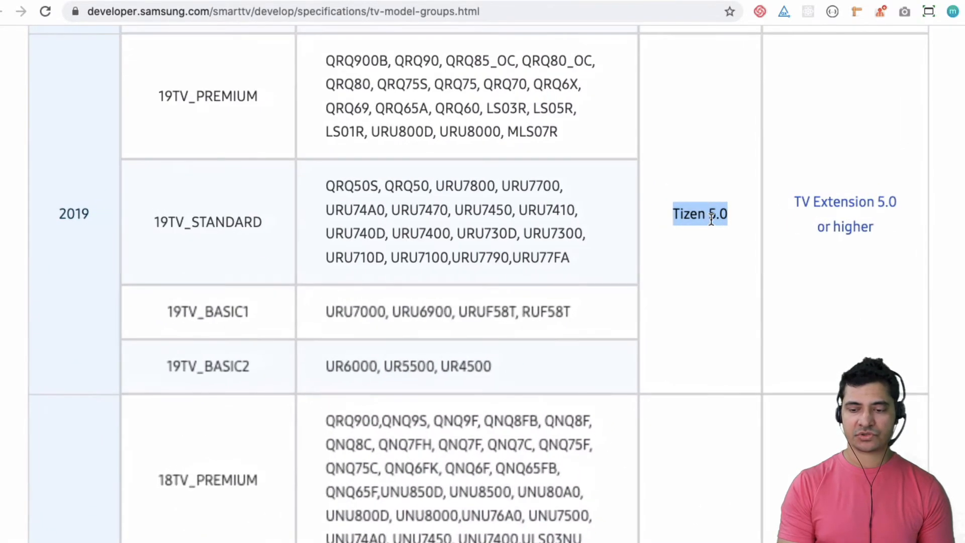
pyautogui.moveTo(726, 250)
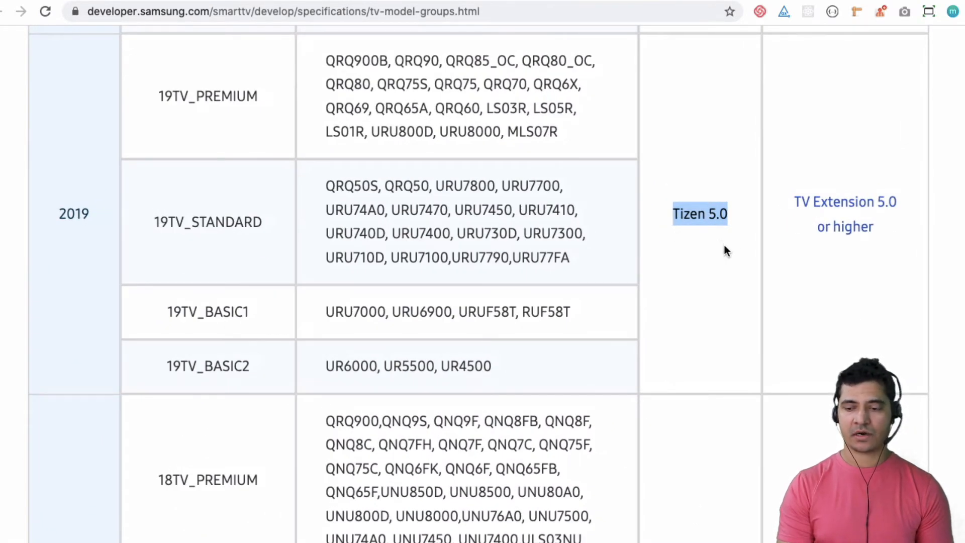
pyautogui.scroll(-3)
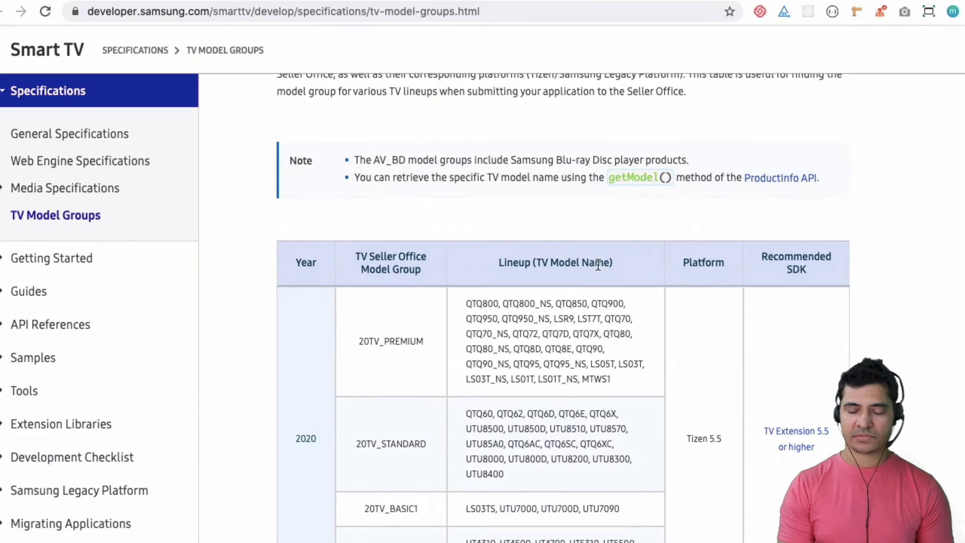
pyautogui.scroll(-3)
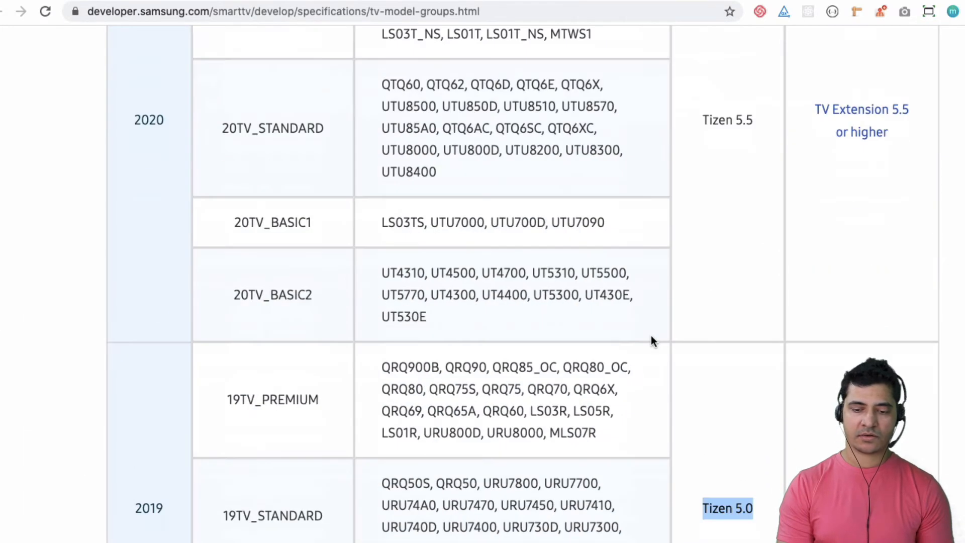
pyautogui.scroll(-3)
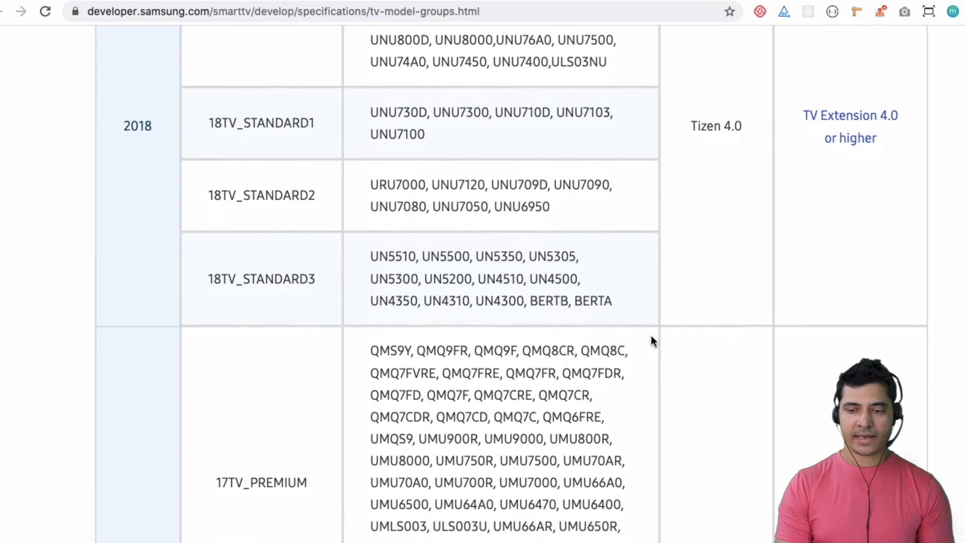
pyautogui.scroll(-3)
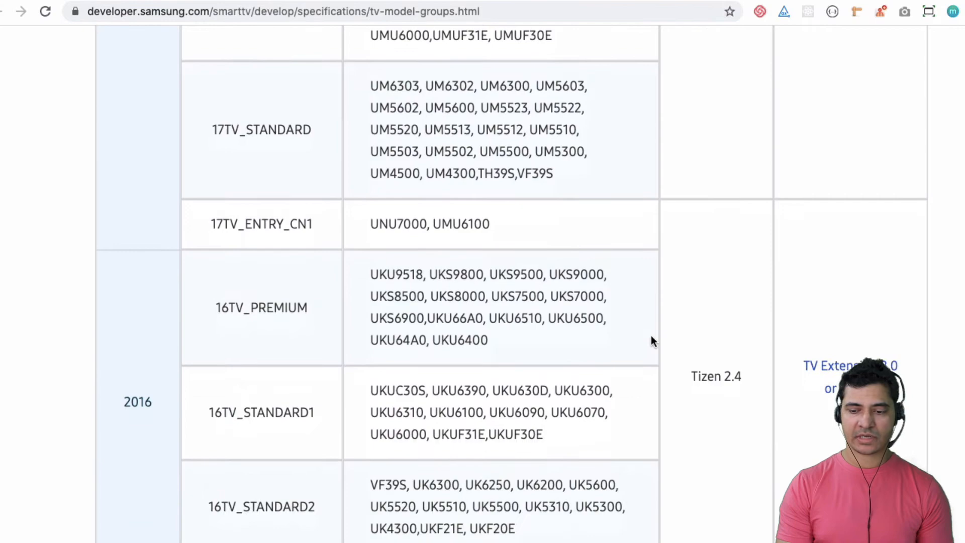
pyautogui.scroll(-3)
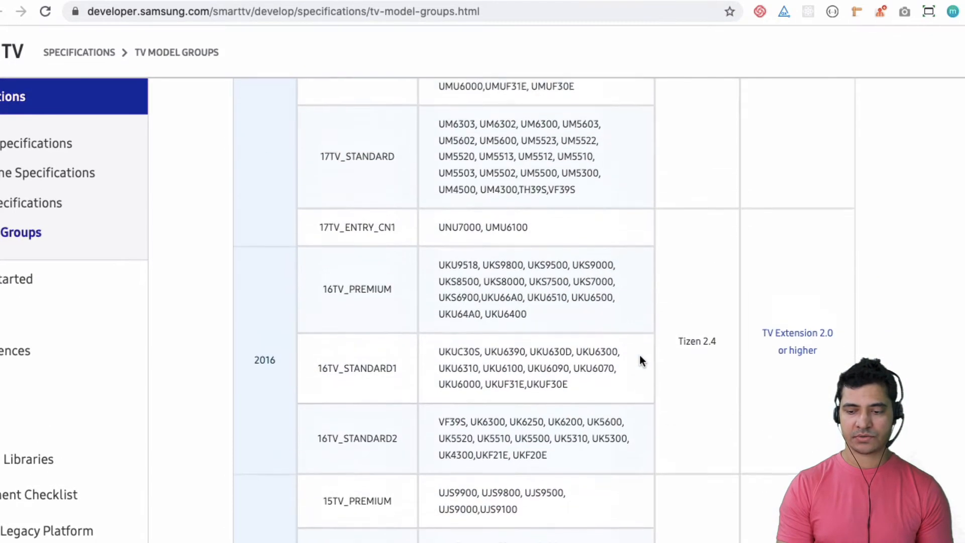
pyautogui.scroll(3)
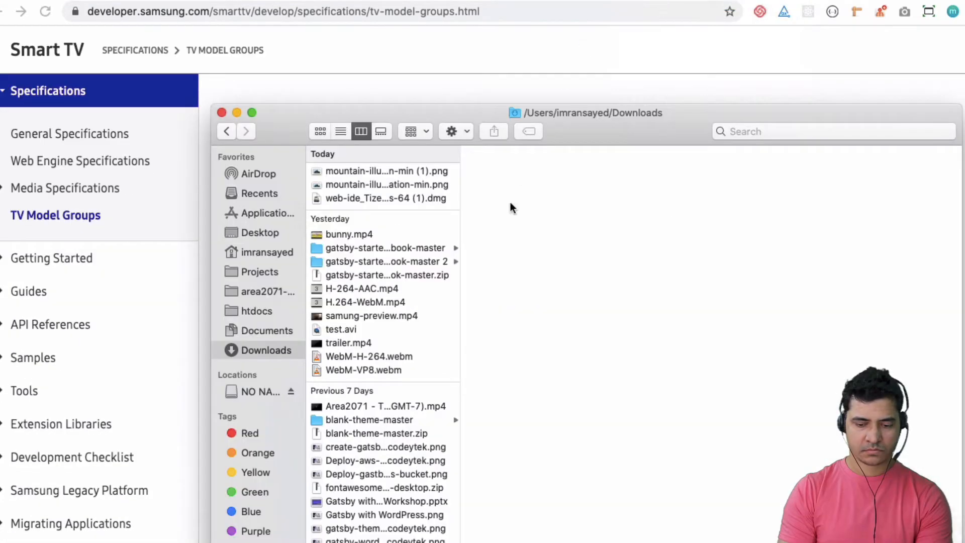
# Open web-ide_Tizen_Studio_3.7_macos-64 (1).dmg from Downloads and close the Finder window.
pyautogui.click(386, 198)
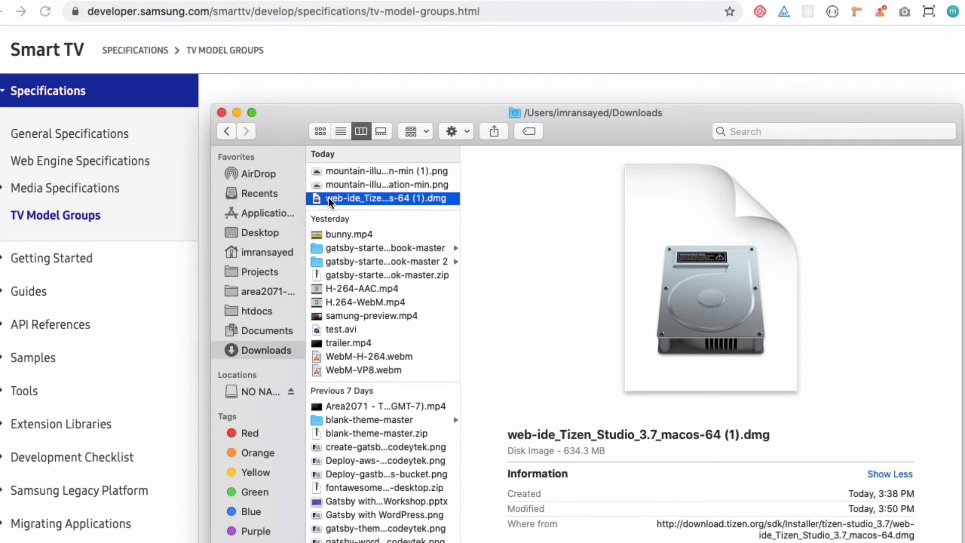
pyautogui.doubleClick(386, 198)
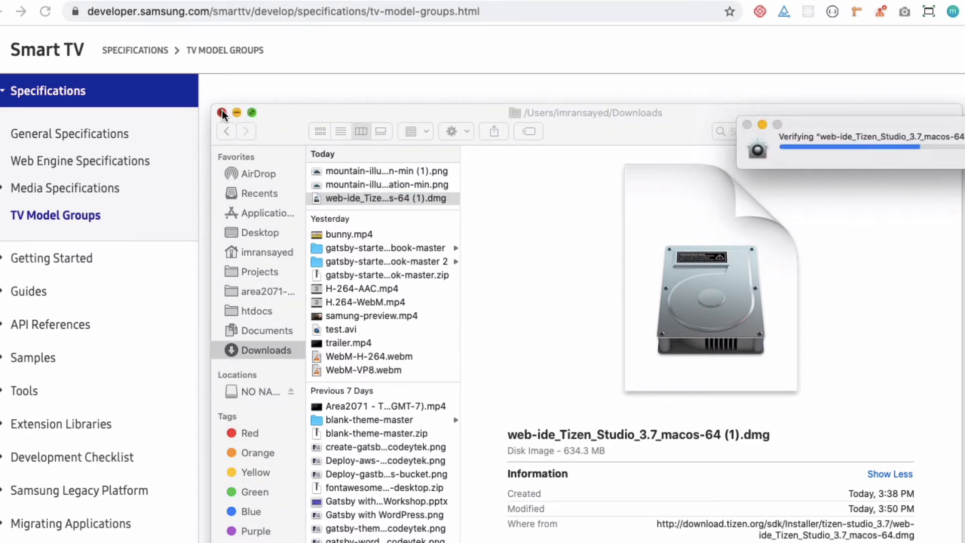
pyautogui.click(223, 113)
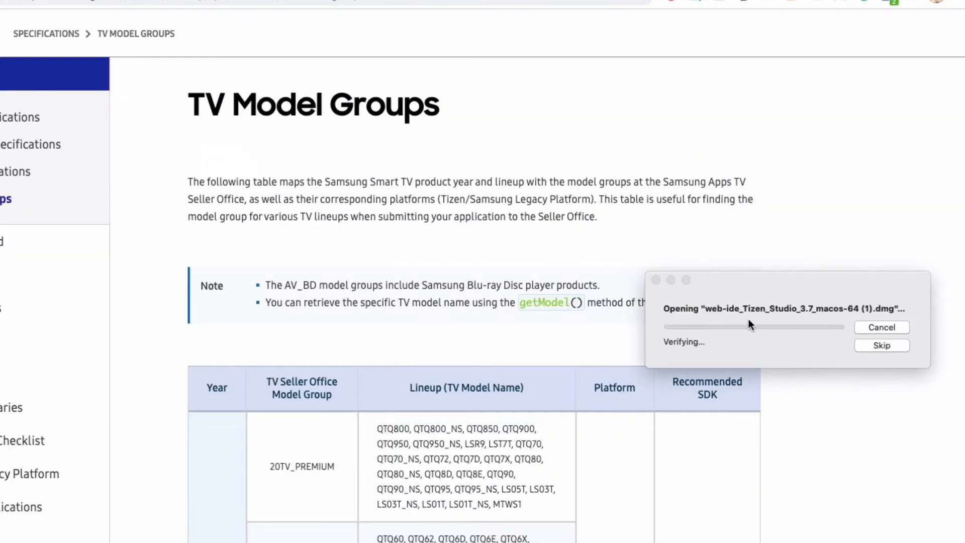
pyautogui.moveTo(803, 327)
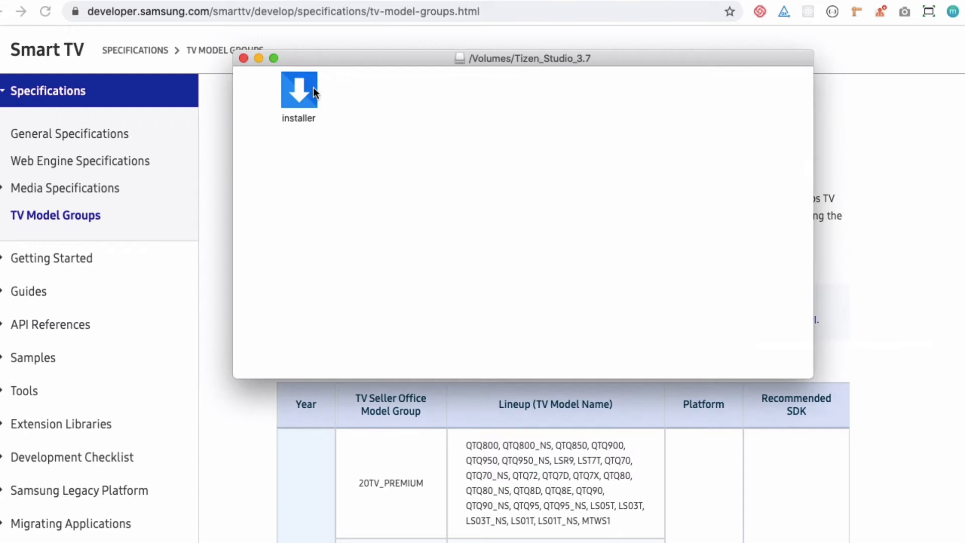
# Launch the Tizen Studio installer from the mounted volume, which gets blocked.
pyautogui.click(299, 89)
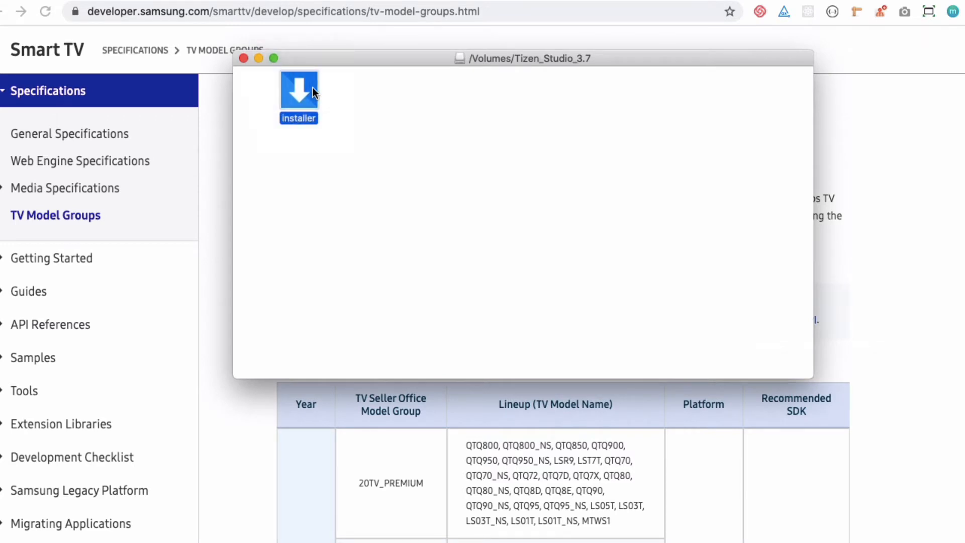
pyautogui.doubleClick(299, 90)
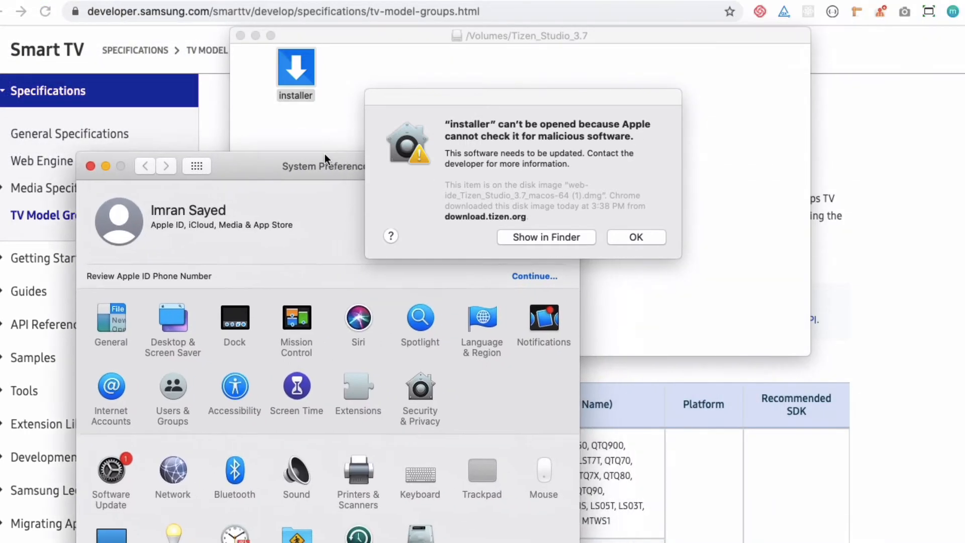
pyautogui.moveTo(324, 166); pyautogui.dragTo(283, 152)
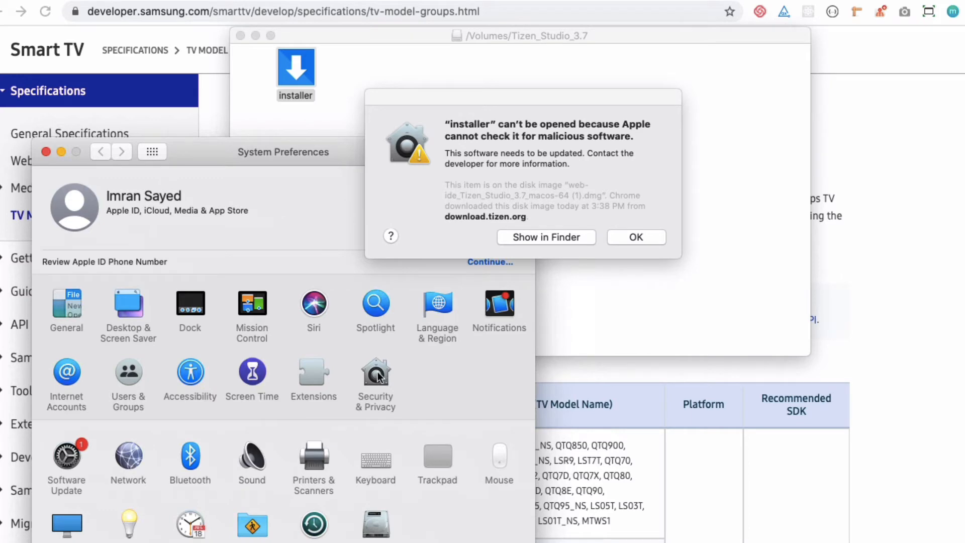
# Unlock Security & Privacy, allow the installer with Open Anyway, and close System Preferences.
pyautogui.click(375, 373)
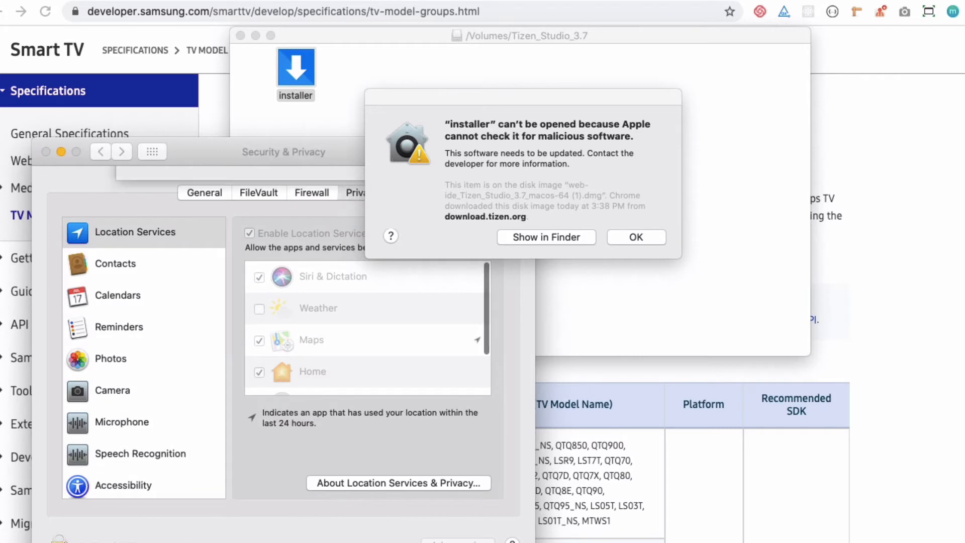
pyautogui.write('••••')
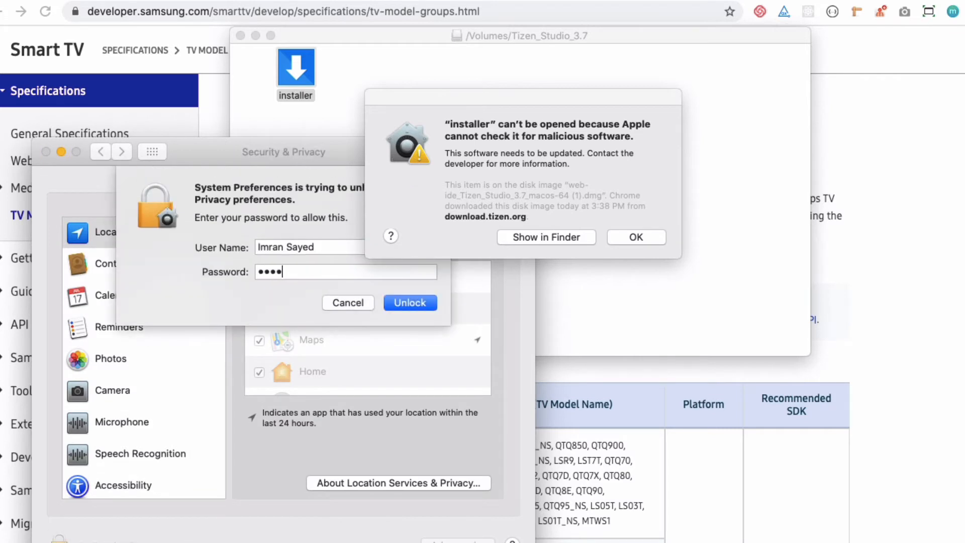
pyautogui.click(410, 302)
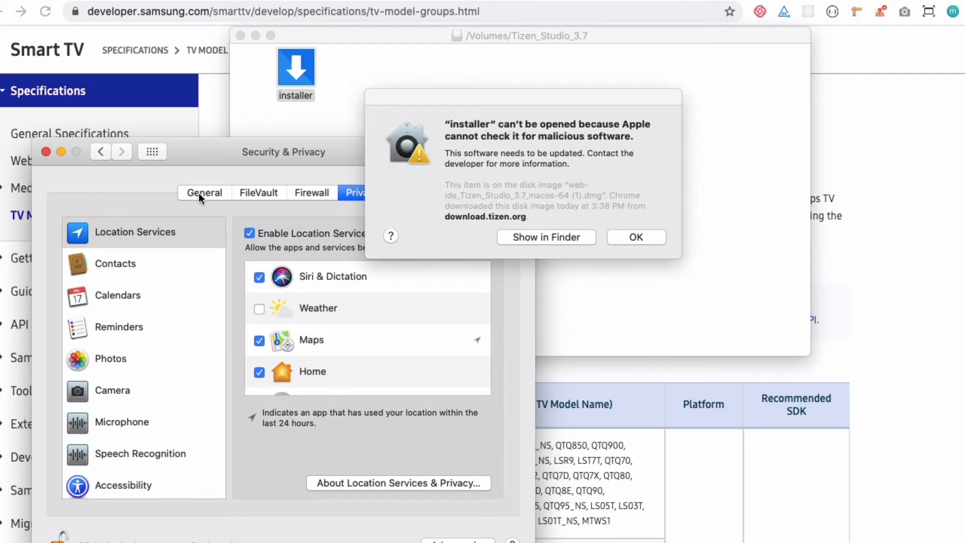
pyautogui.click(203, 192)
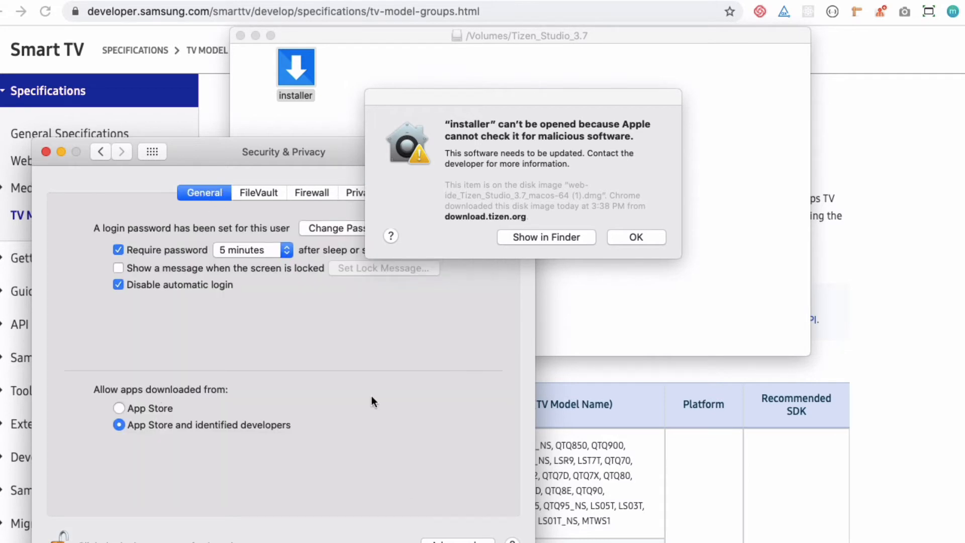
pyautogui.click(636, 237)
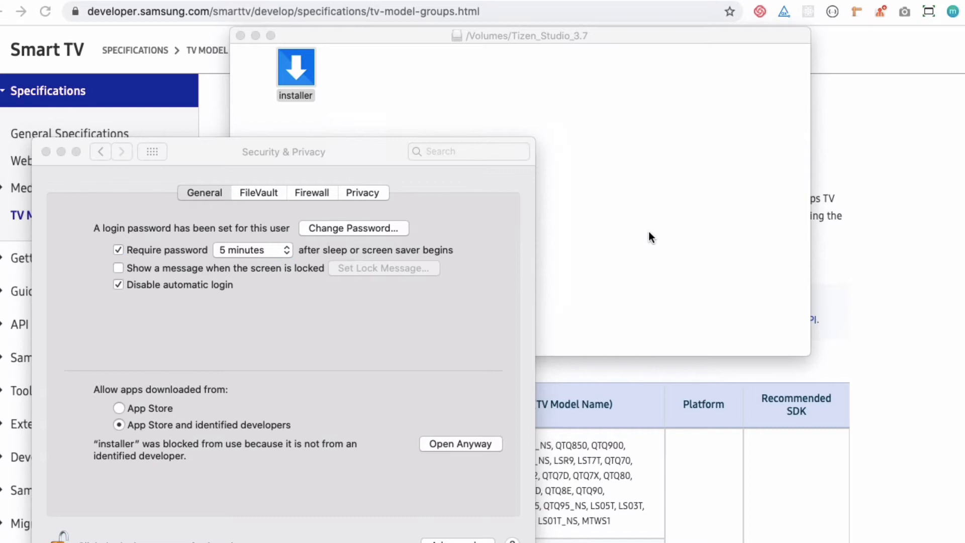
pyautogui.click(461, 444)
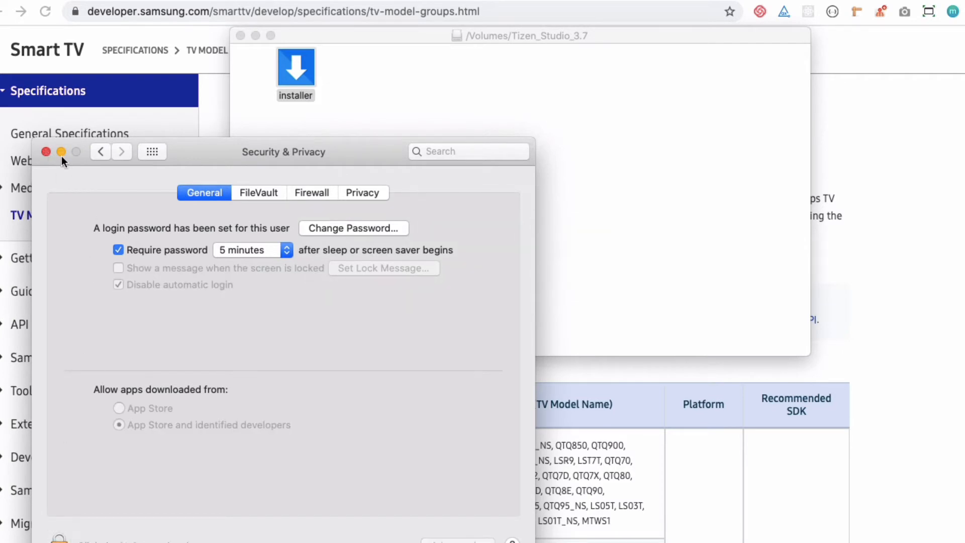
pyautogui.click(46, 151)
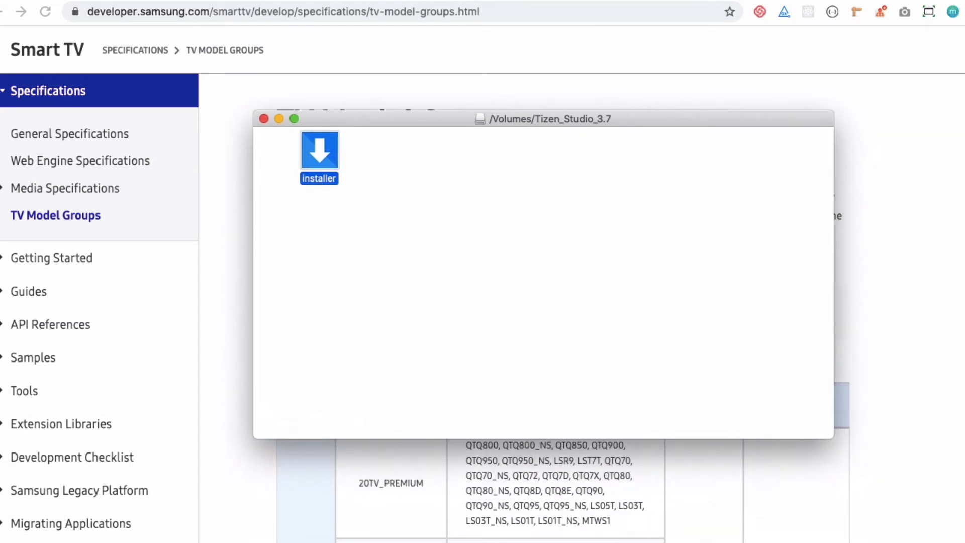
# Accept the license, install to default locations, and finish with Package Manager launch checked.
pyautogui.doubleClick(319, 151)
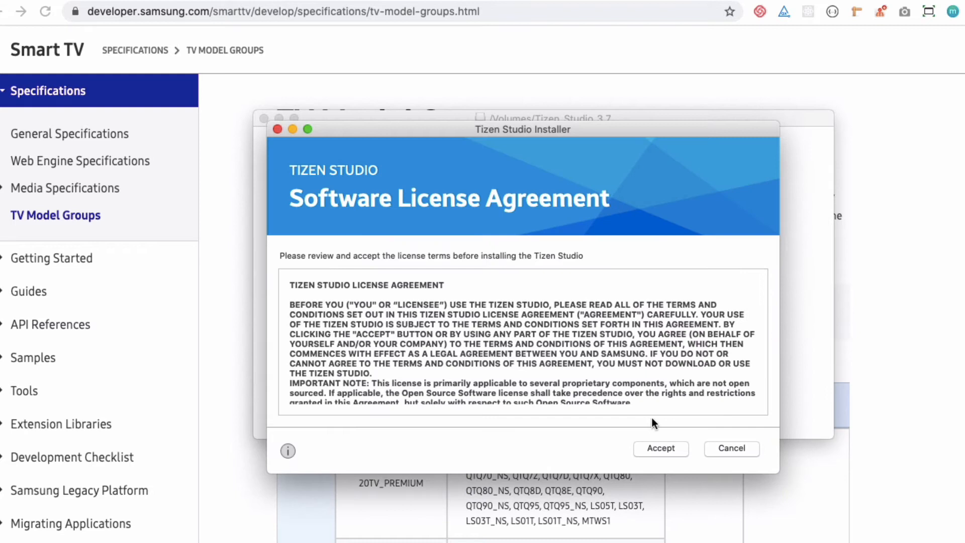
pyautogui.click(660, 448)
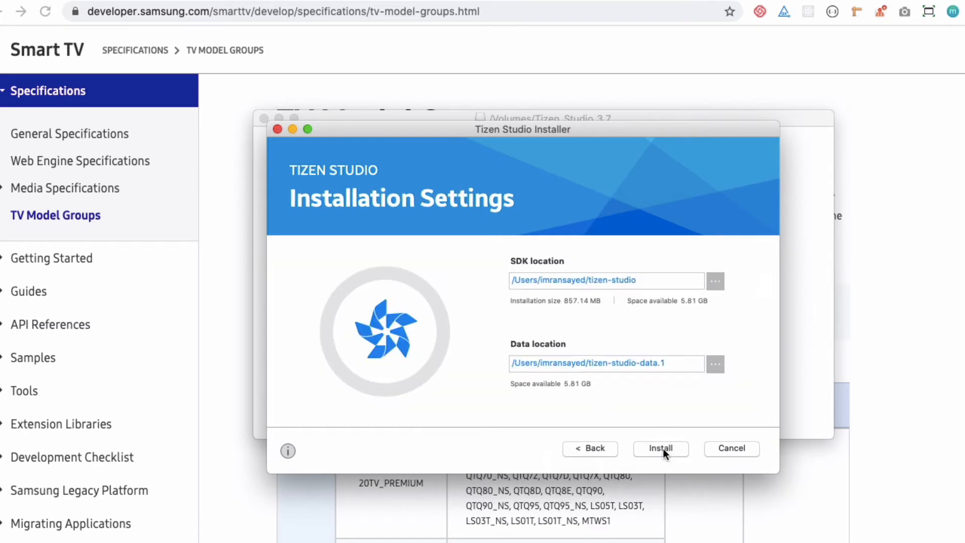
pyautogui.click(661, 448)
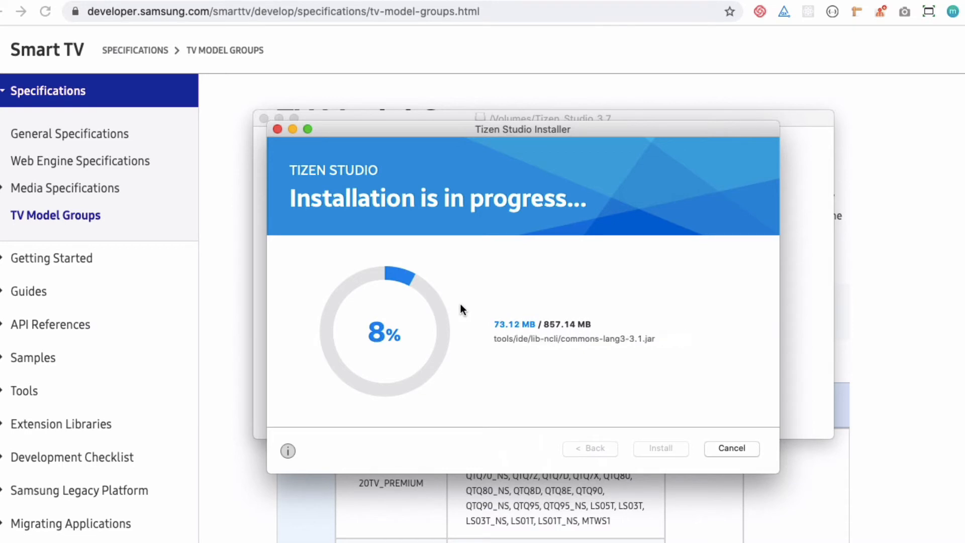
pyautogui.click(880, 11)
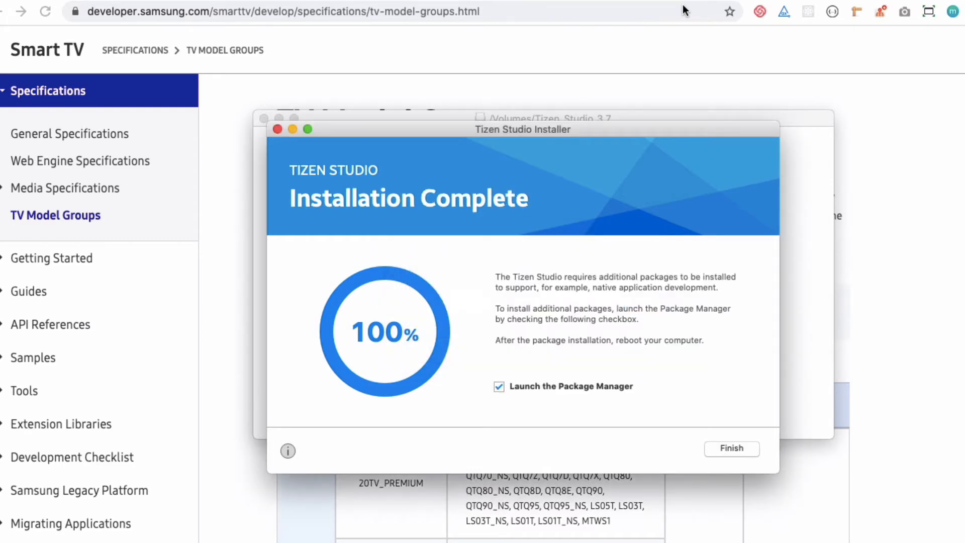
pyautogui.moveTo(702, 446)
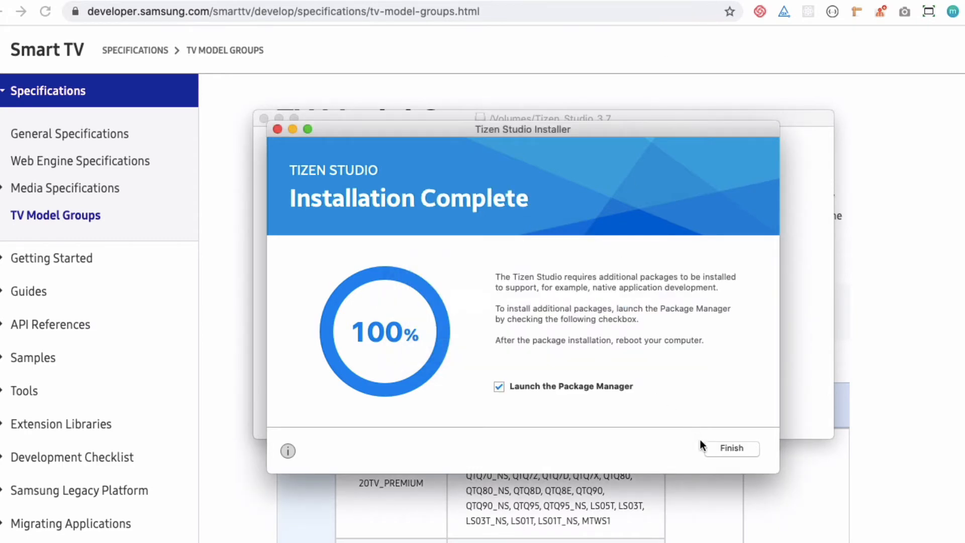
pyautogui.click(731, 448)
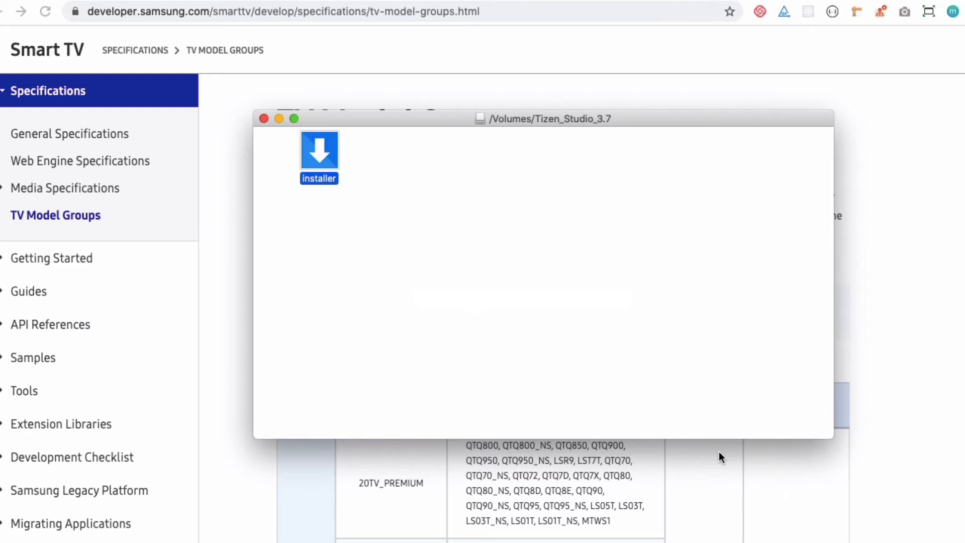
# Open Tizen Package Manager on its Extension SDK tab listing TV Extensions-5.5.
pyautogui.doubleClick(319, 150)
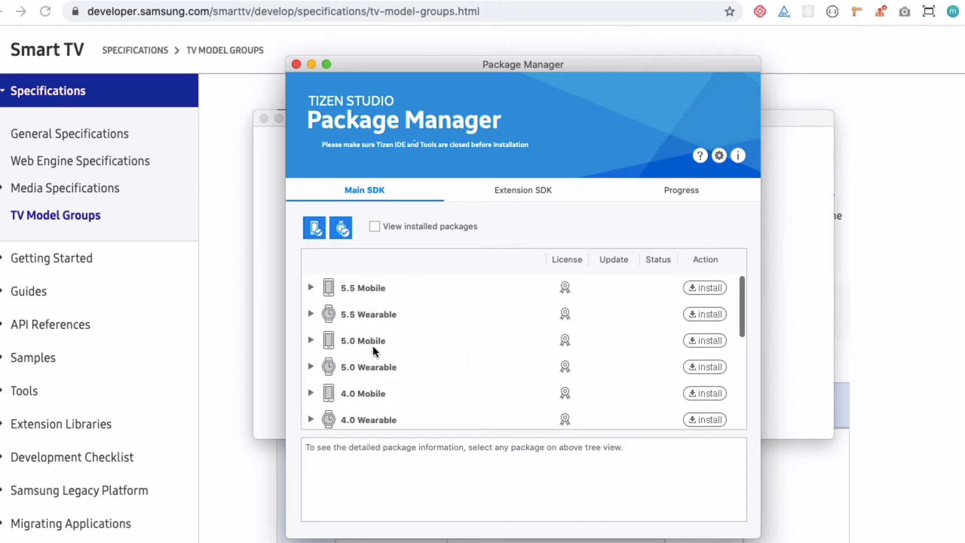
pyautogui.click(523, 190)
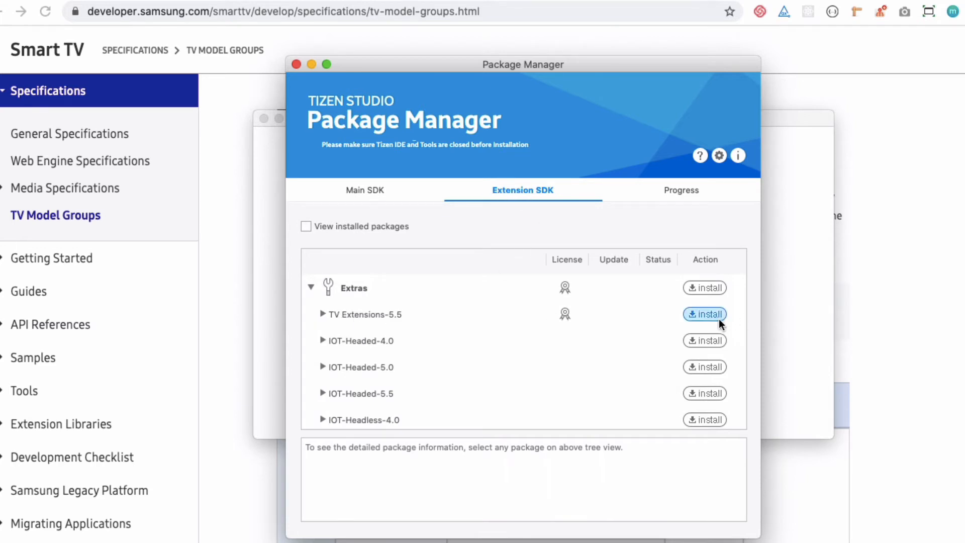
# Install TV Extensions-5.5 from Extras and accept its emulator license agreement.
pyautogui.click(704, 314)
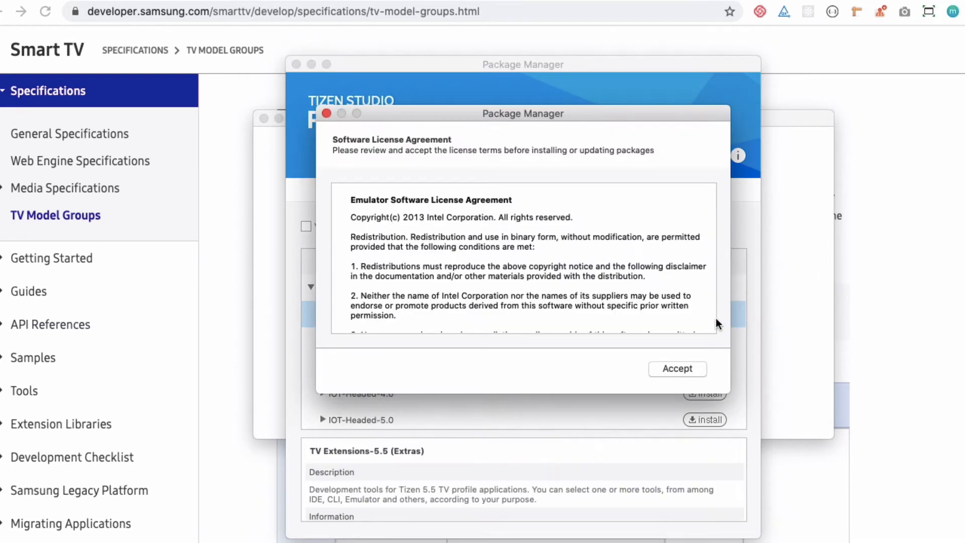
pyautogui.click(676, 368)
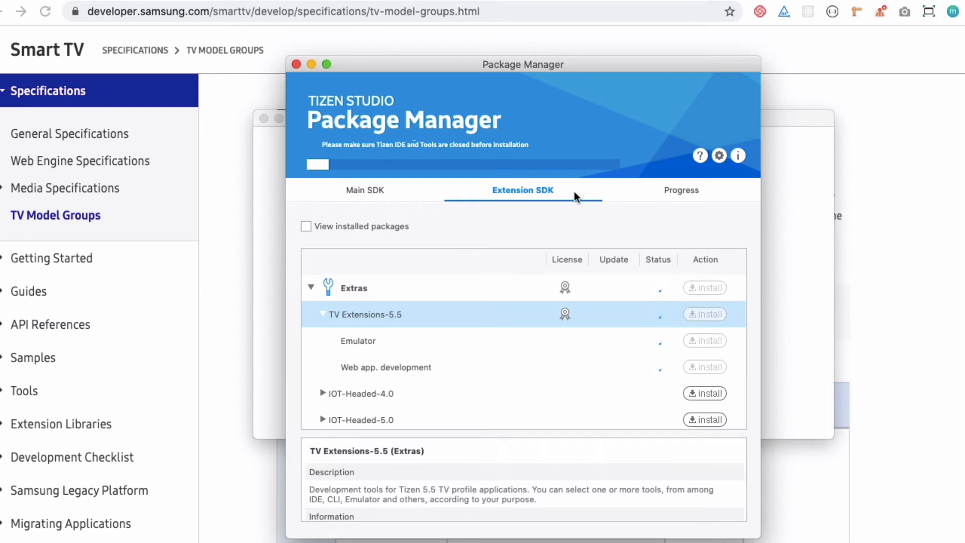
pyautogui.click(704, 314)
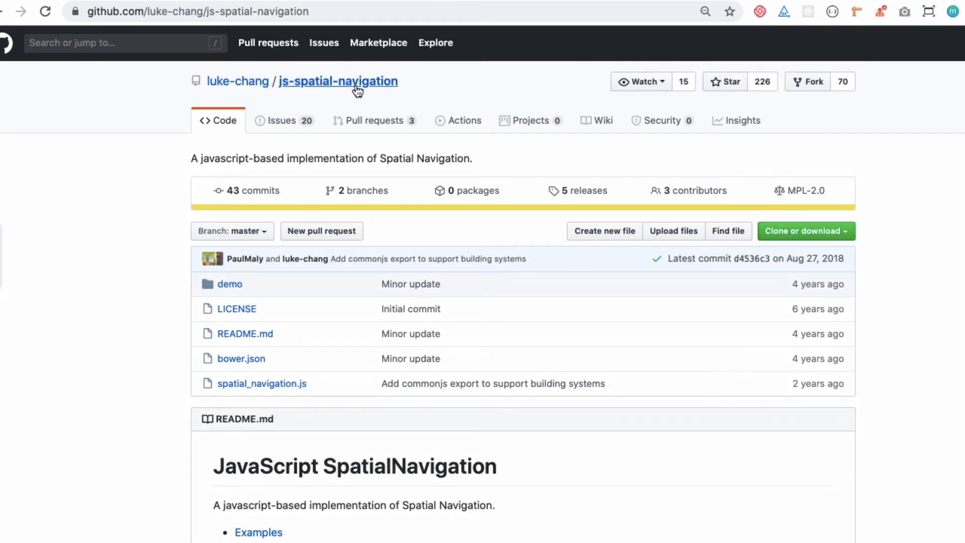
# Study the basic usage example, highlighting the 'a' selector and 'focusable' class name.
pyautogui.scroll(-3)
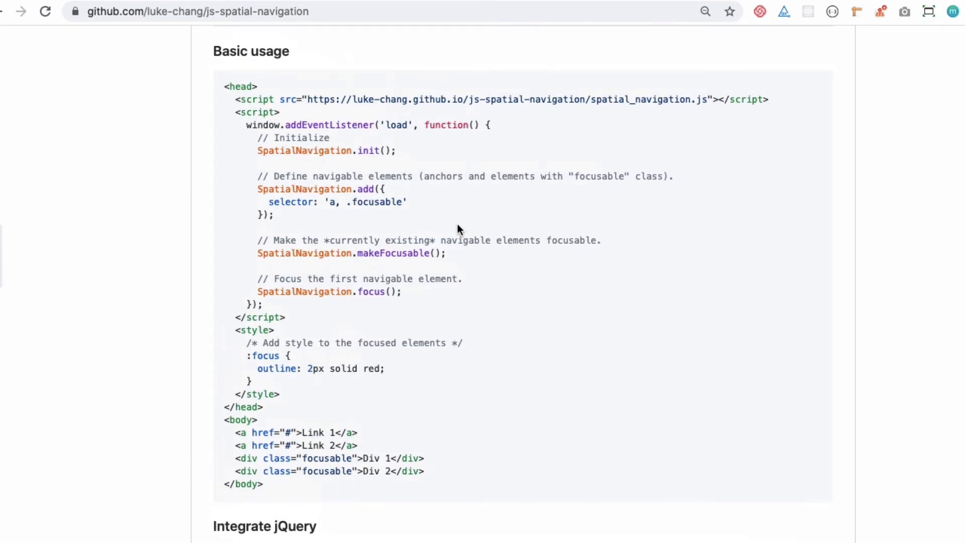
pyautogui.scroll(3)
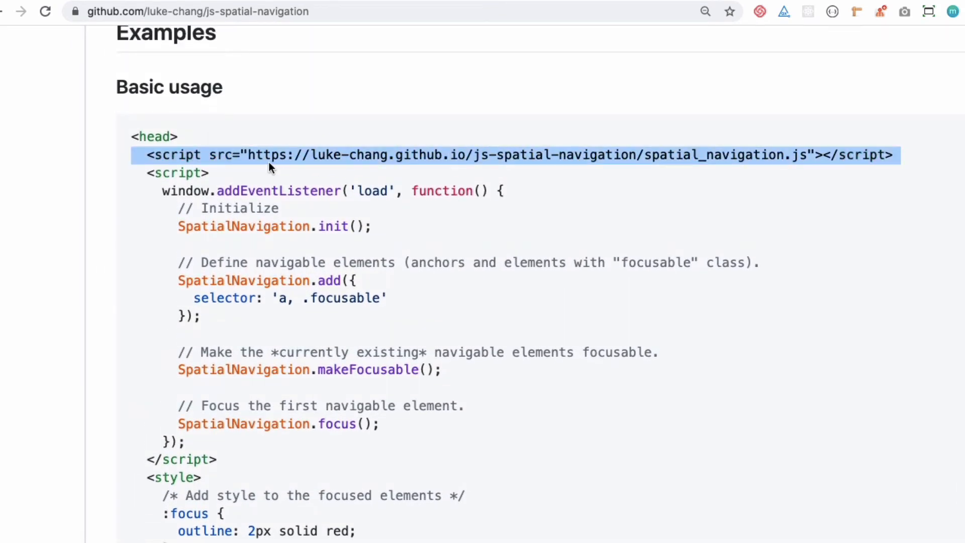
pyautogui.scroll(-3)
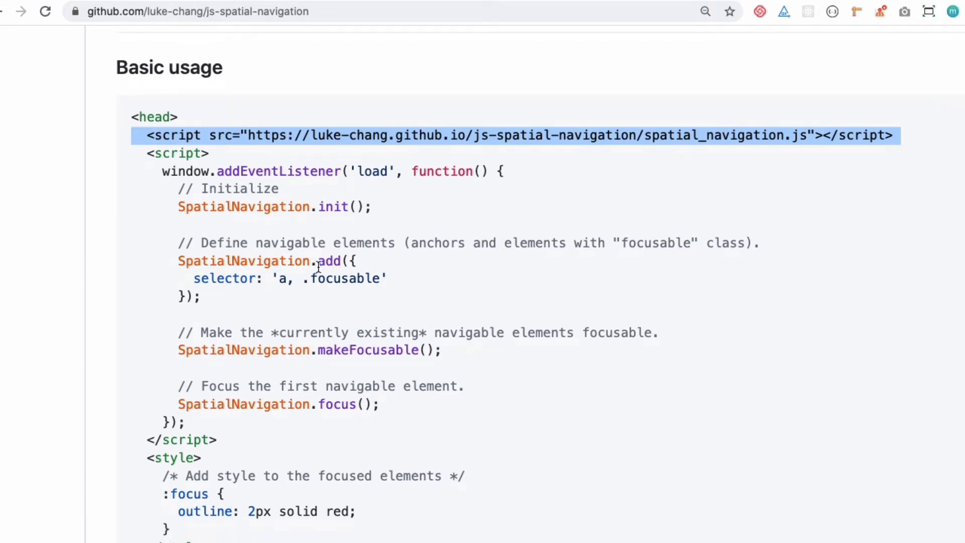
pyautogui.doubleClick(346, 277)
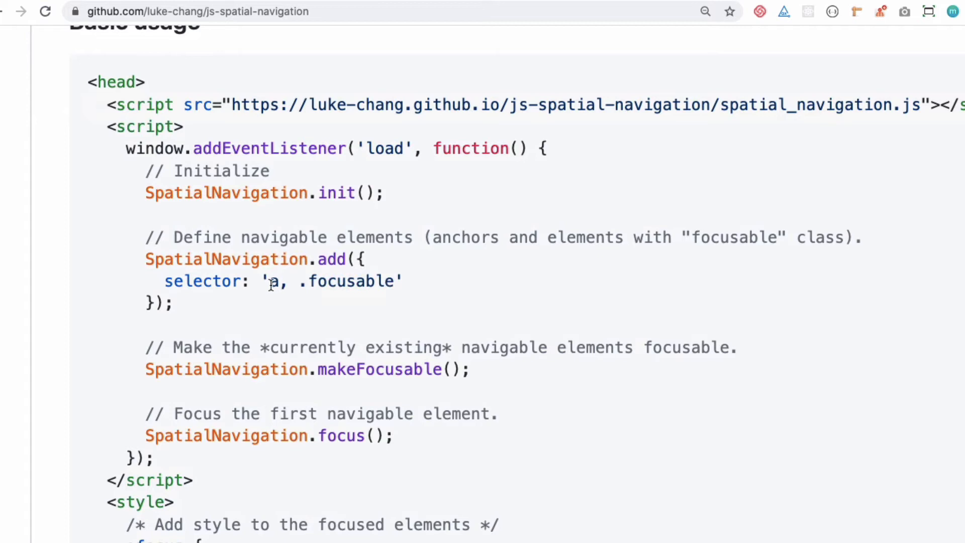
pyautogui.doubleClick(273, 281)
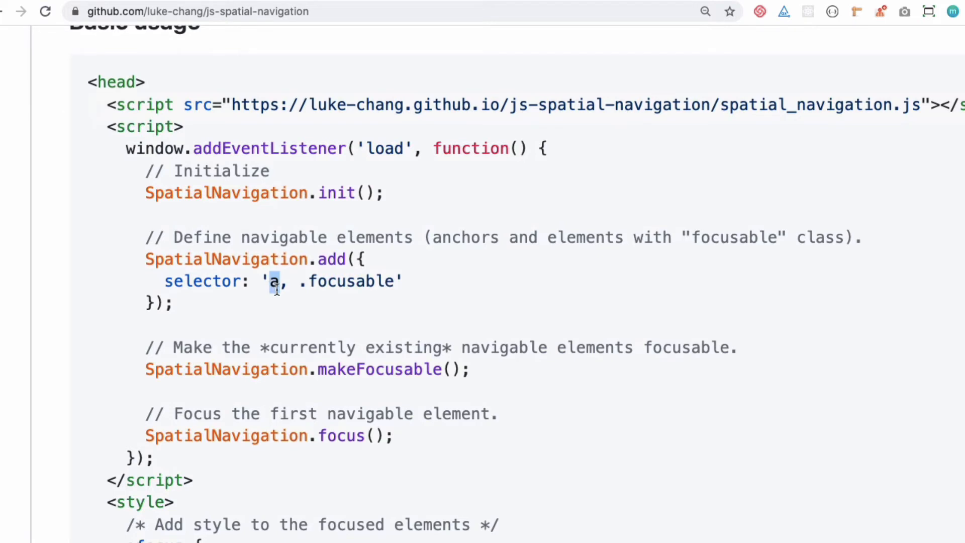
pyautogui.moveTo(350, 282)
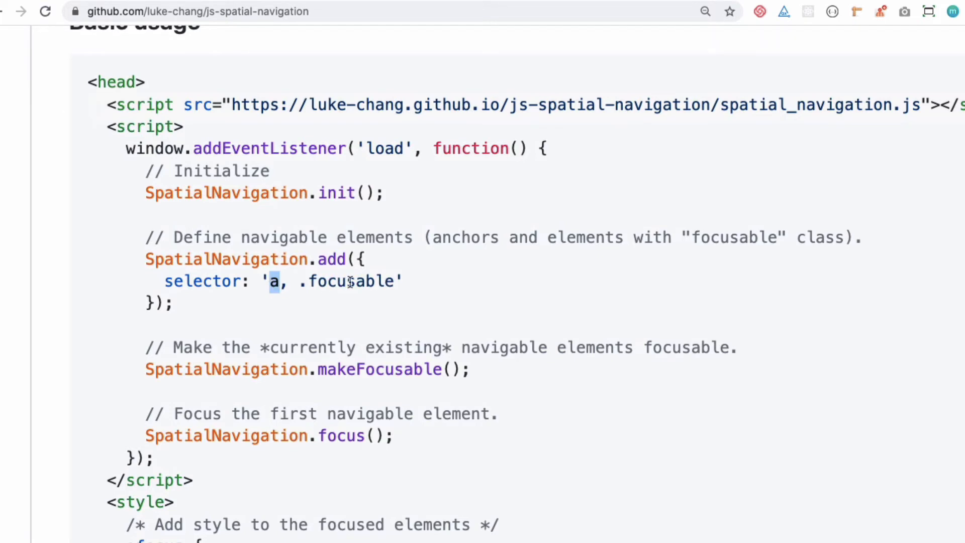
pyautogui.doubleClick(351, 281)
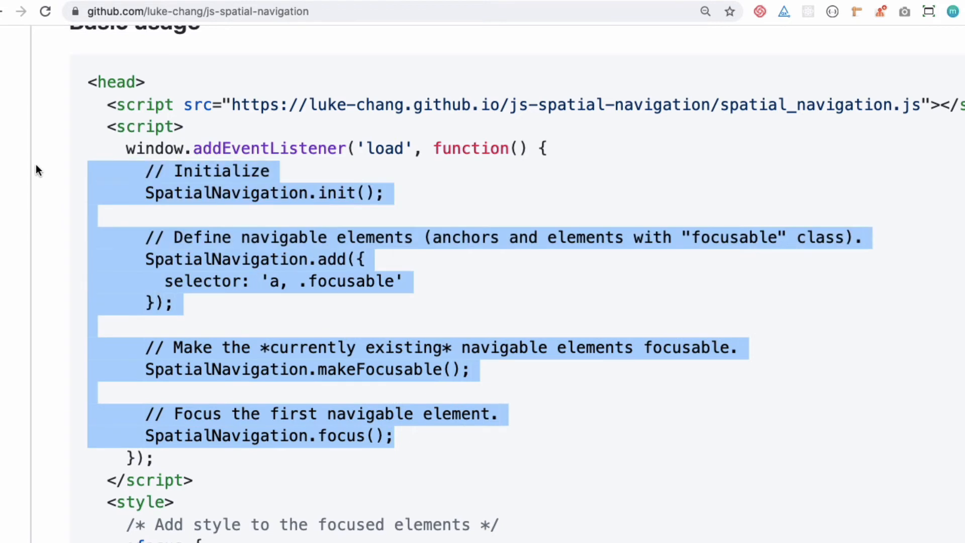
pyautogui.click(589, 258)
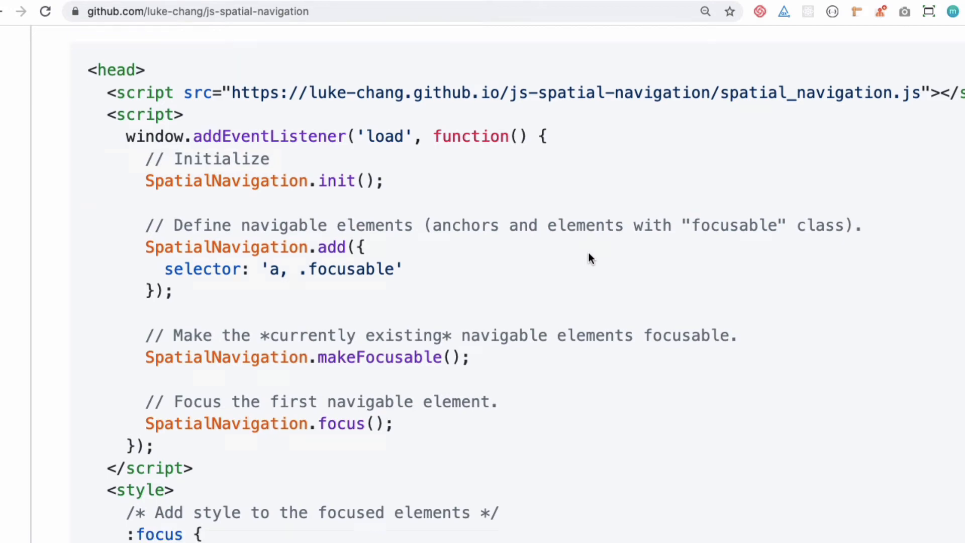
# Scroll through the jQuery integration and API reference to More Demonstrations.
pyautogui.scroll(-3)
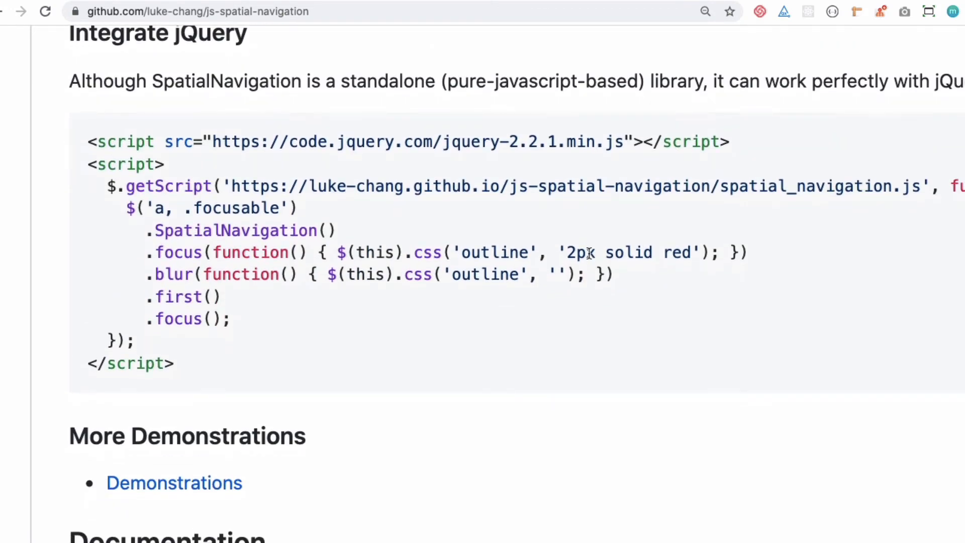
pyautogui.scroll(-3)
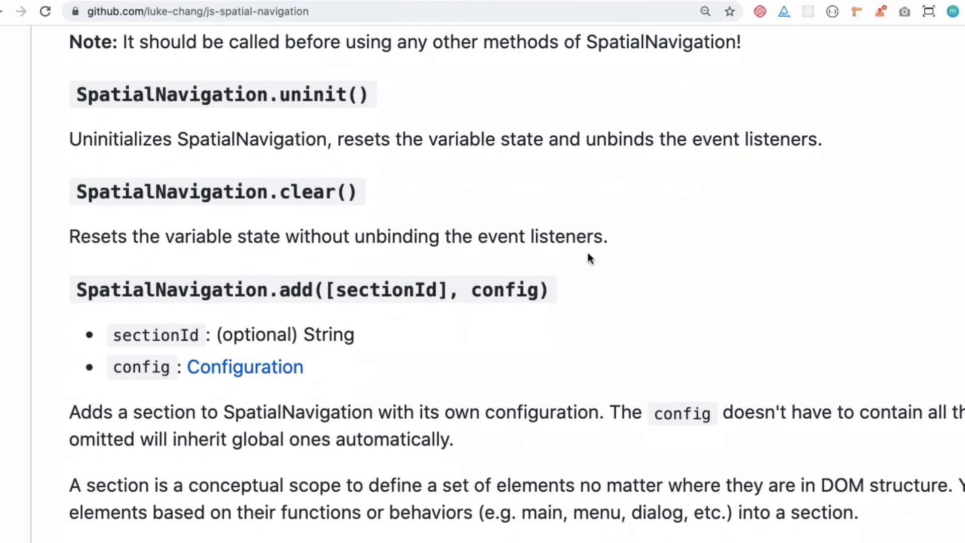
pyautogui.scroll(-3)
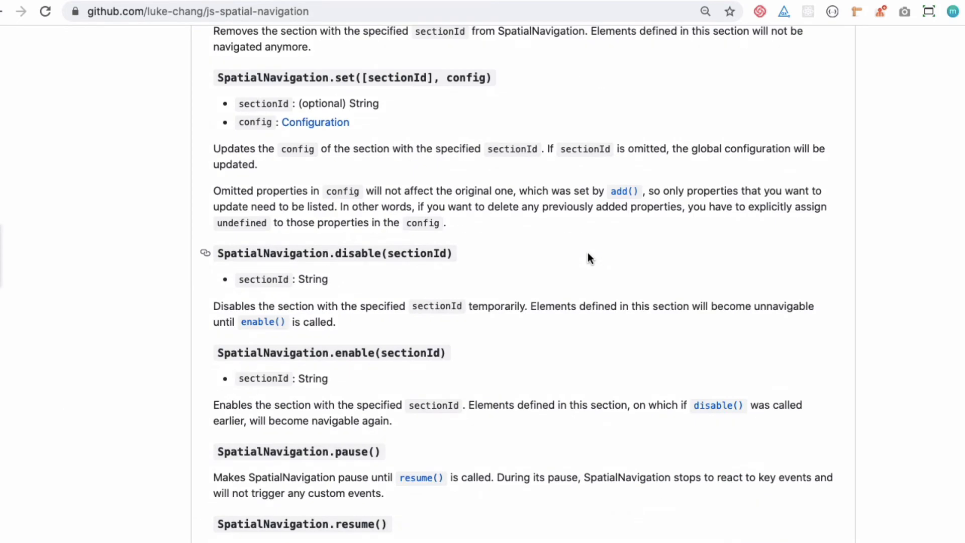
pyautogui.scroll(-3)
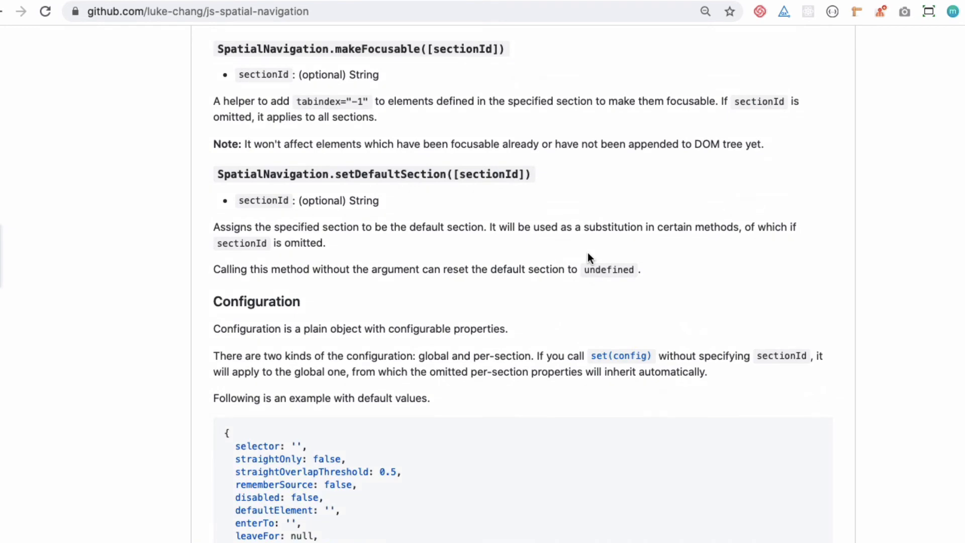
pyautogui.scroll(-3)
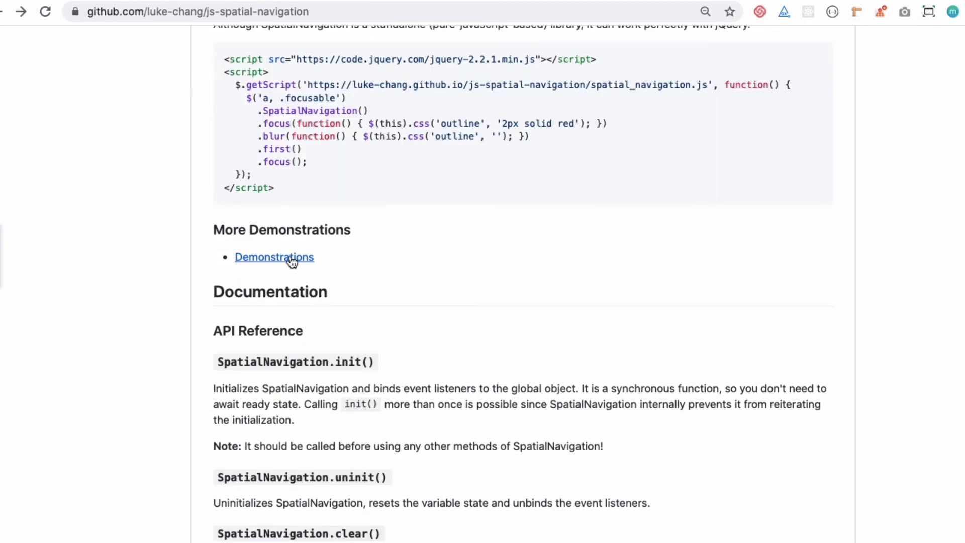
# Try and inspect the 1.1_basic.html demo, then go back to the demo list.
pyautogui.click(274, 257)
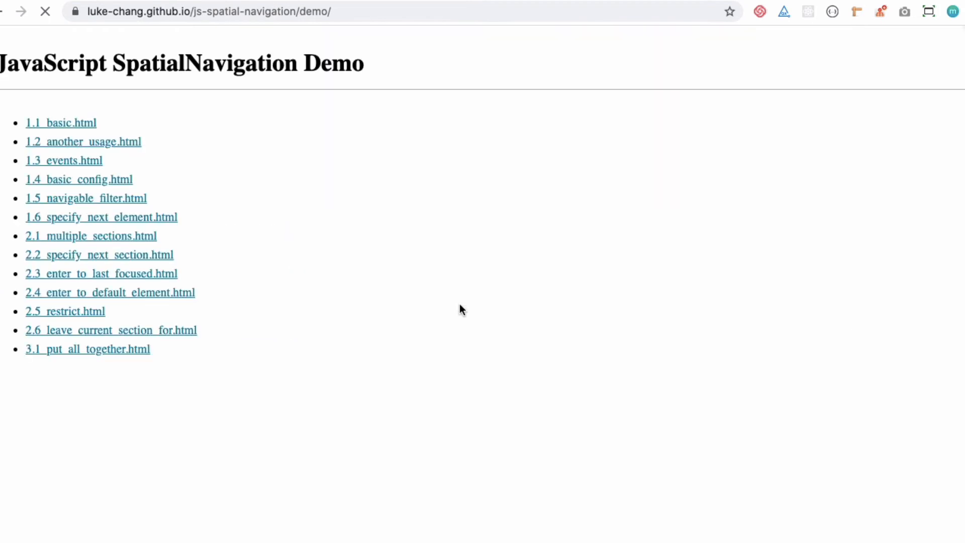
pyautogui.click(61, 123)
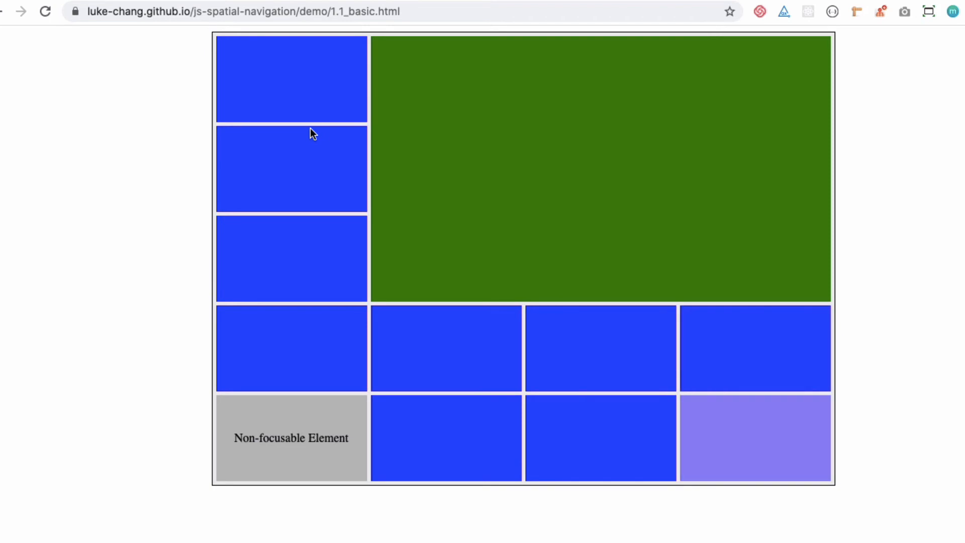
pyautogui.rightClick(291, 348)
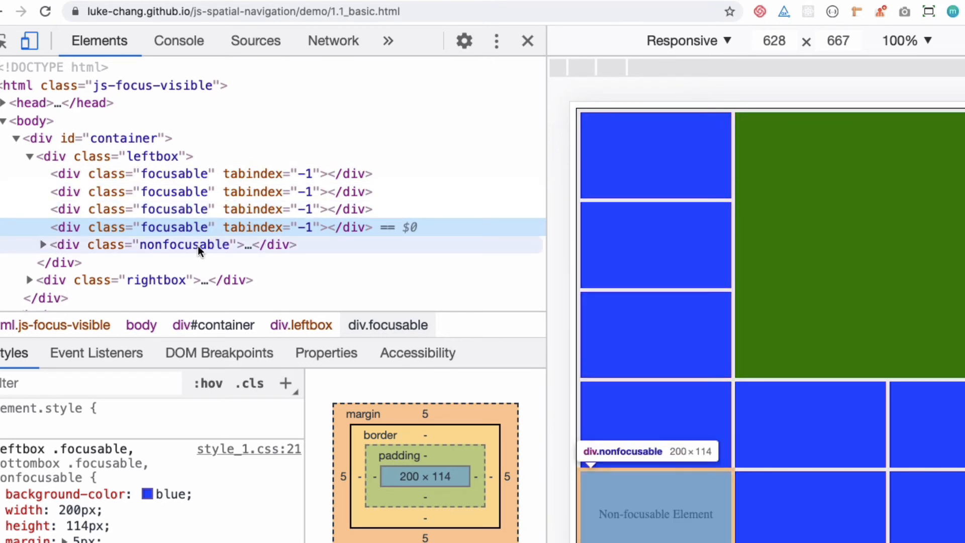
pyautogui.click(526, 41)
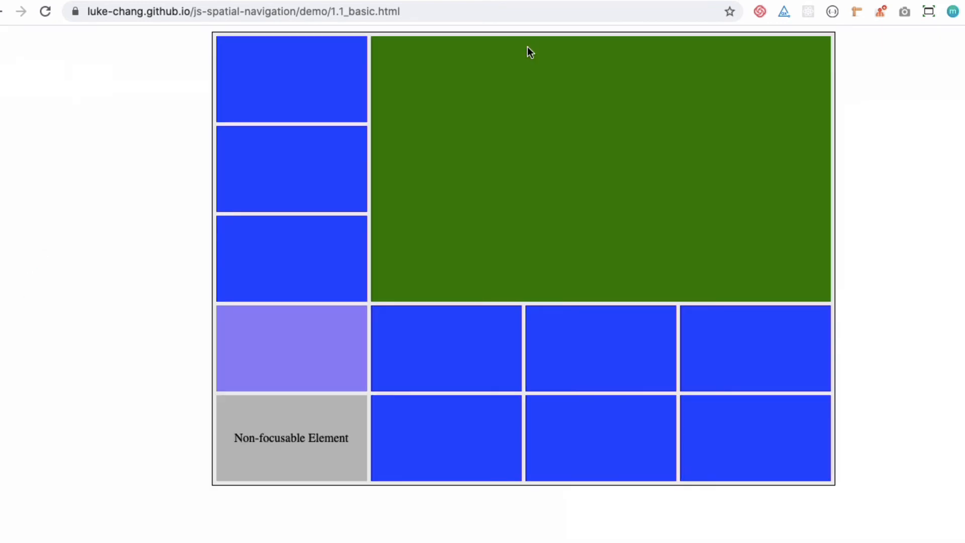
pyautogui.click(6, 11)
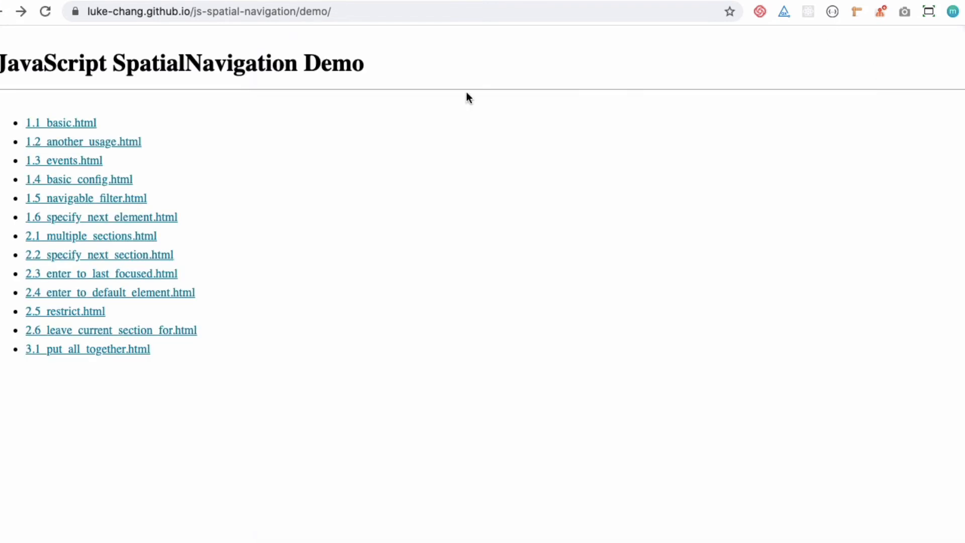
# Open 1.3_events.html with the DevTools Console and click tiles to log focus events.
pyautogui.click(64, 160)
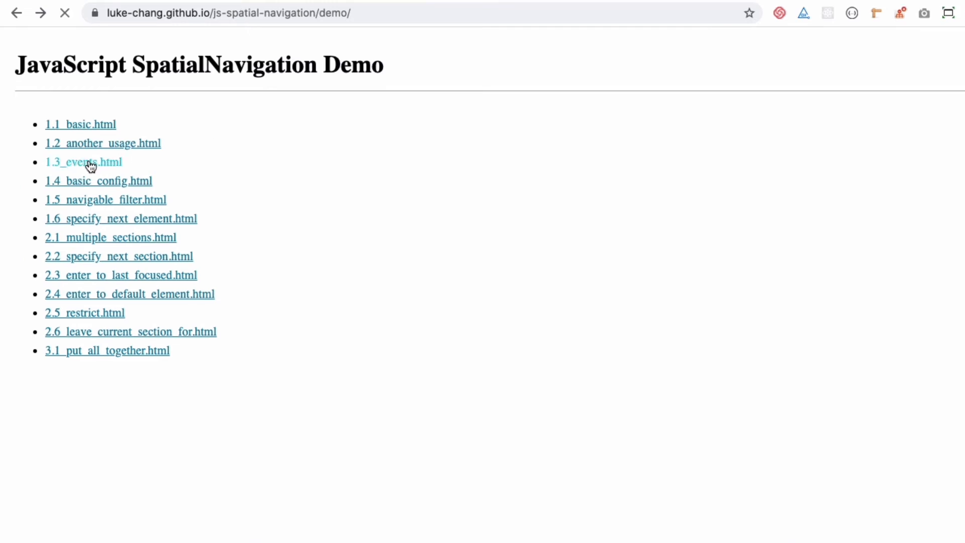
pyautogui.click(83, 161)
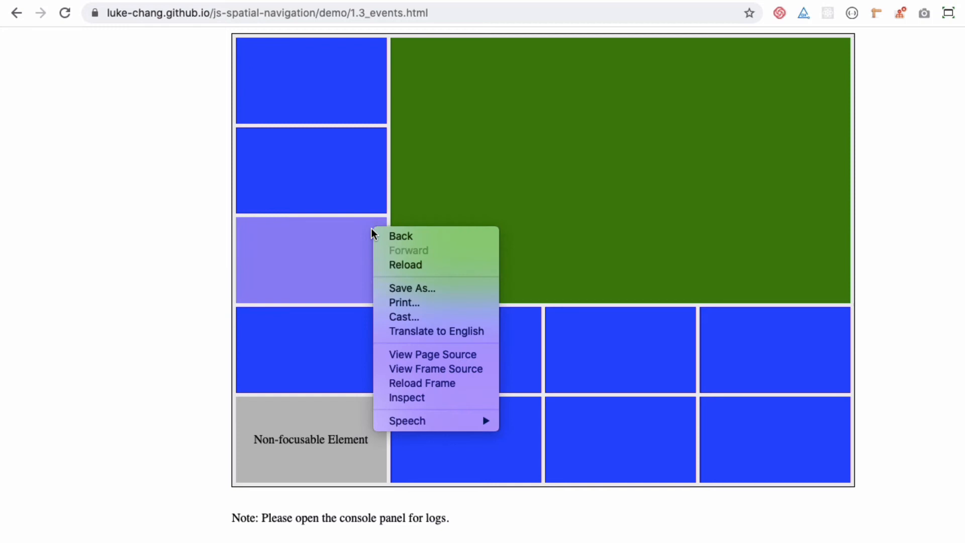
pyautogui.moveTo(433, 397)
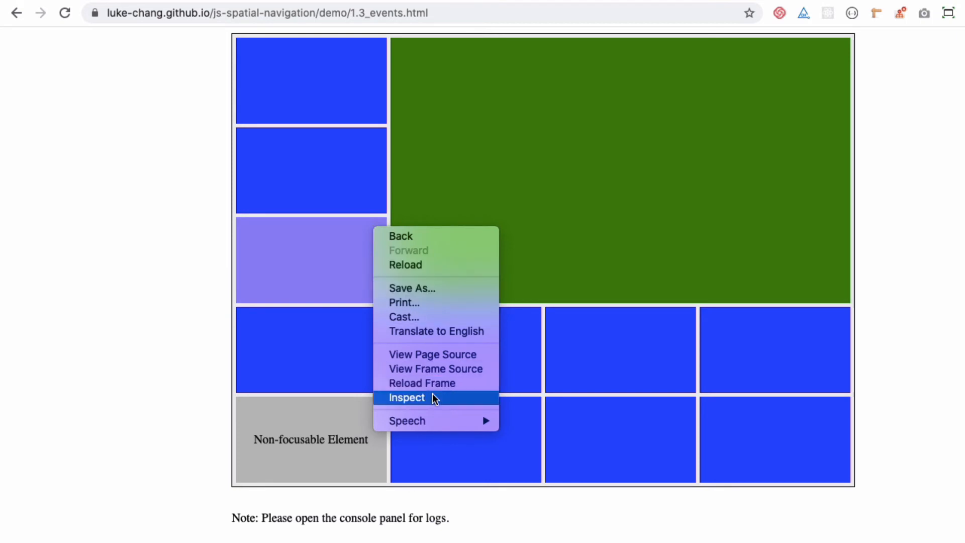
pyautogui.click(406, 397)
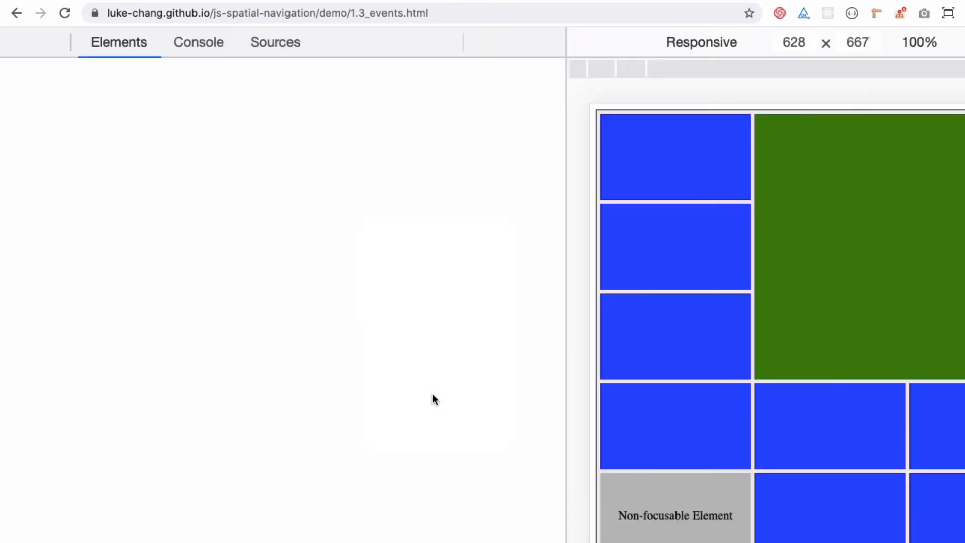
pyautogui.click(198, 41)
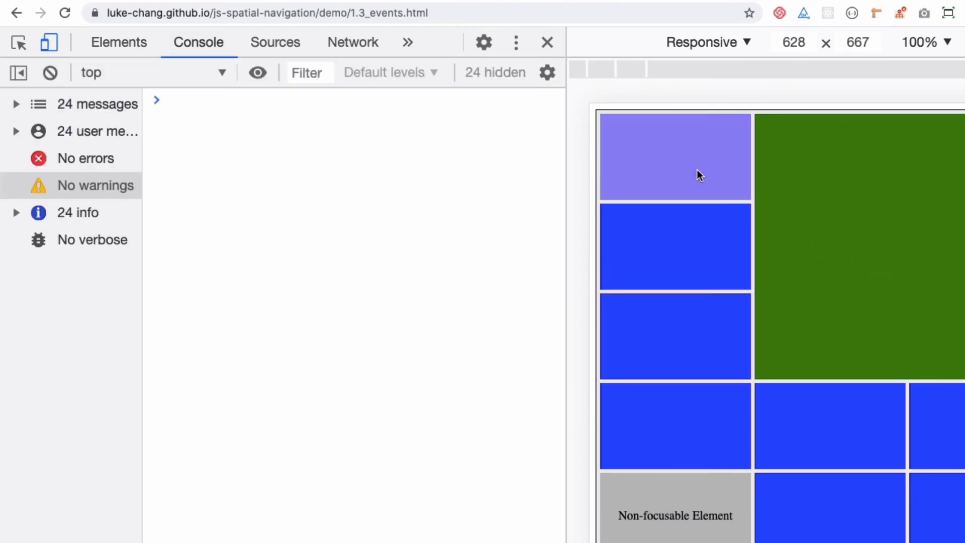
pyautogui.click(96, 131)
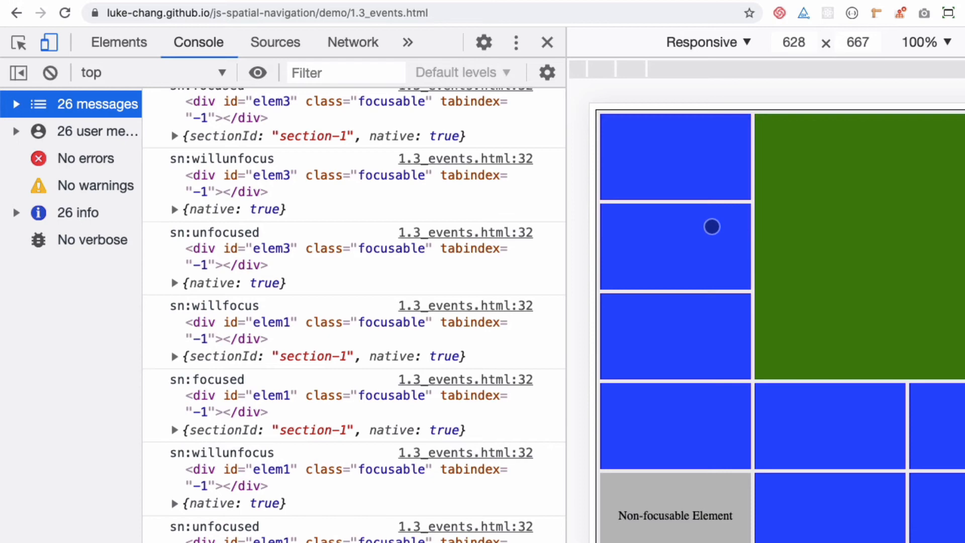
pyautogui.click(674, 335)
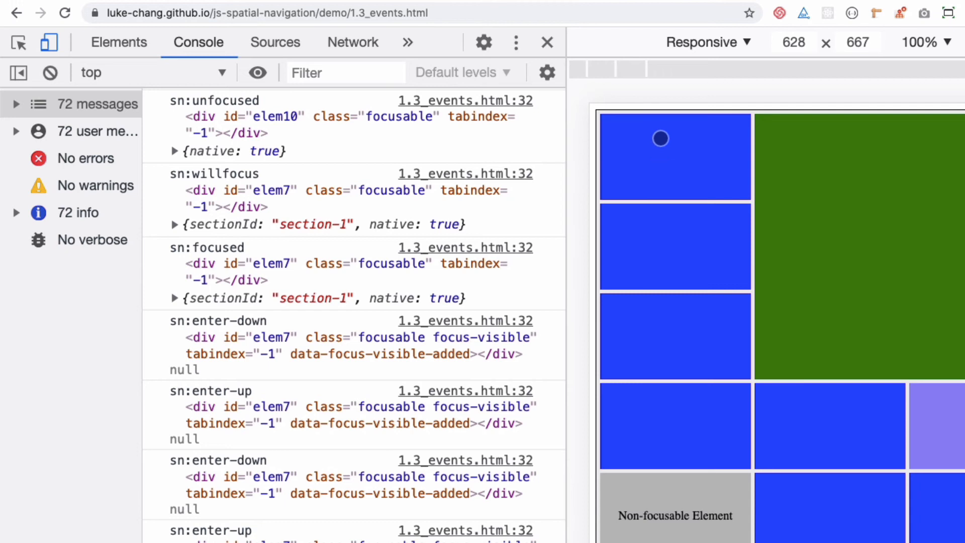
pyautogui.scroll(-3)
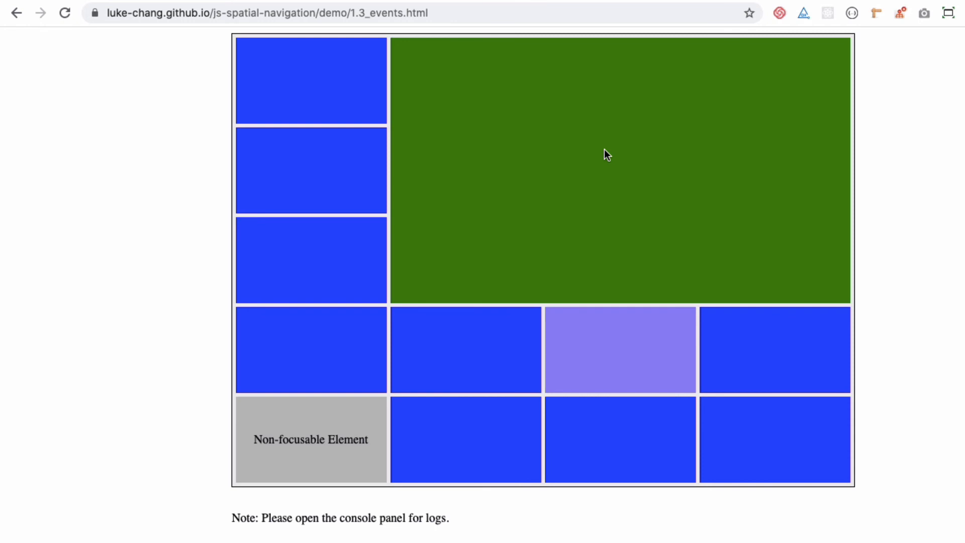
pyautogui.moveTo(662, 79)
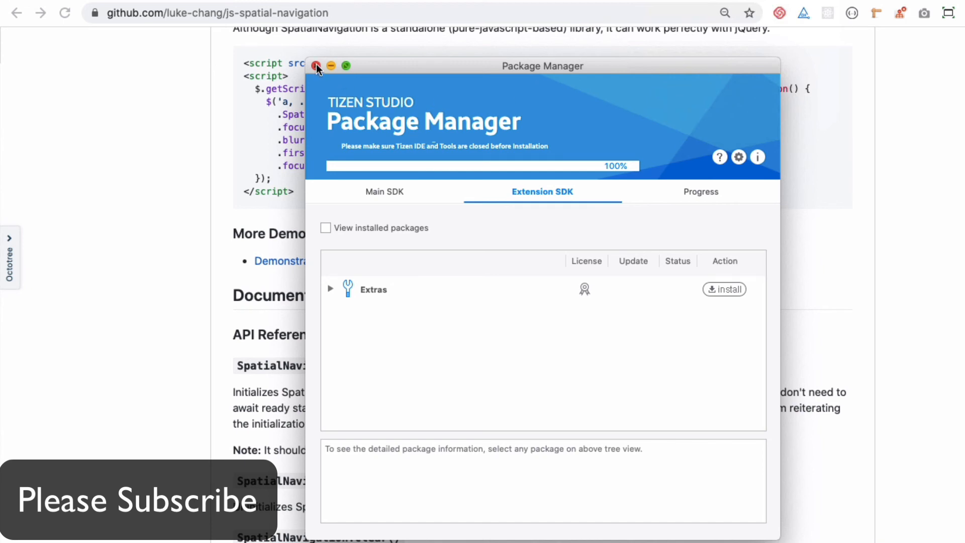
# Quit Tizen Package Manager and confirm the exit prompt without launching Tizen Studio.
pyautogui.click(316, 65)
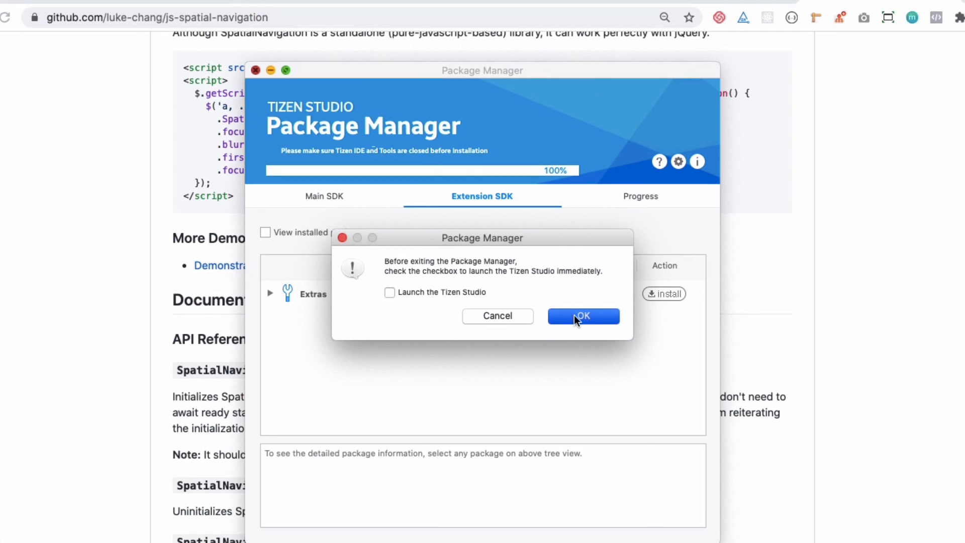
pyautogui.click(582, 315)
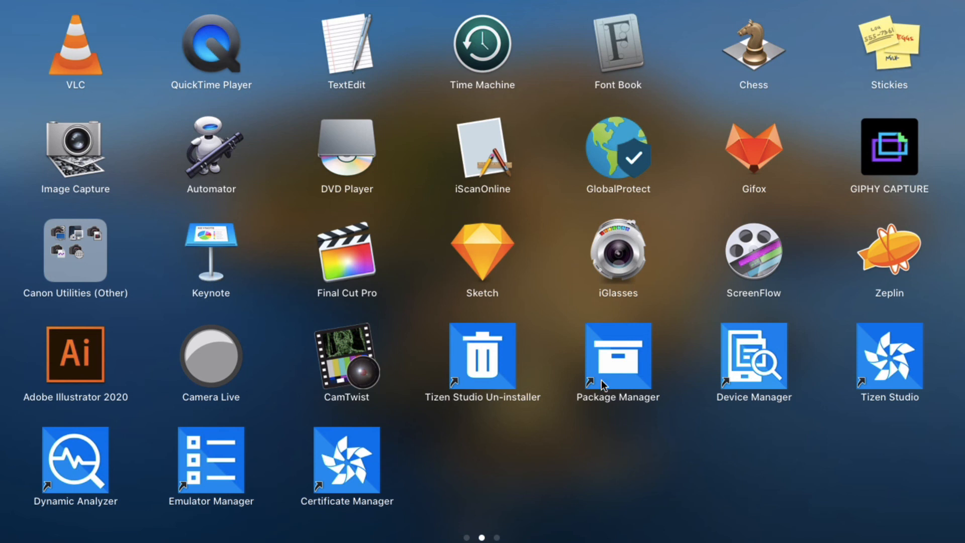
pyautogui.moveTo(633, 376)
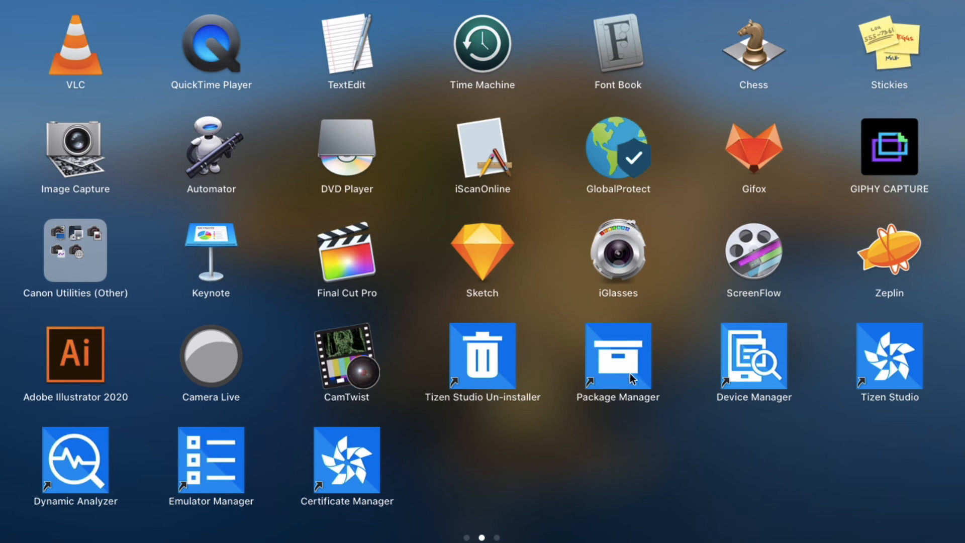
pyautogui.moveTo(899, 375)
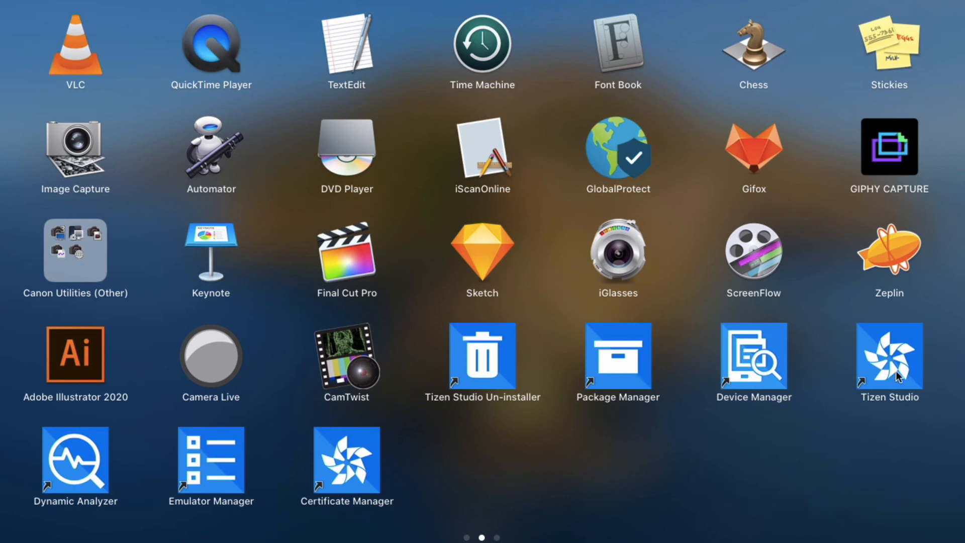
pyautogui.moveTo(219, 483)
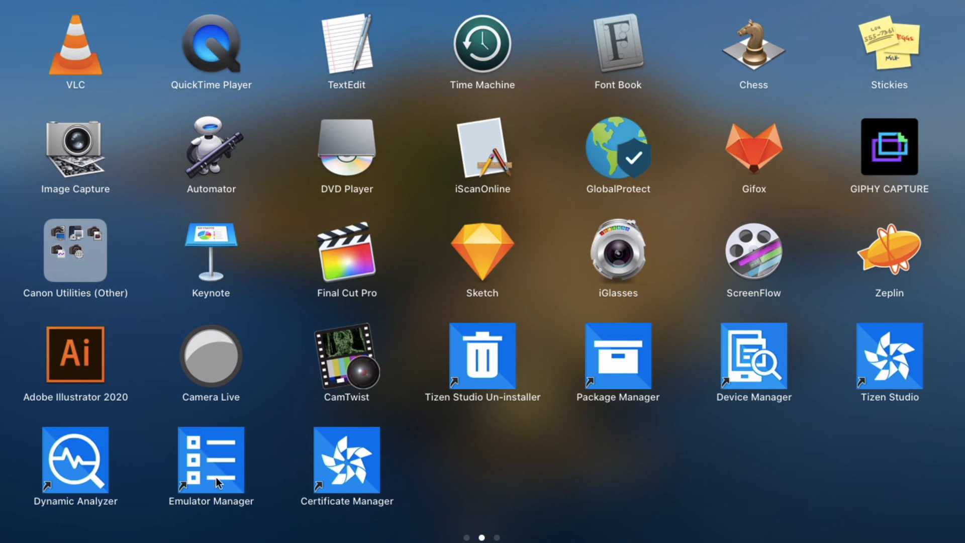
pyautogui.moveTo(695, 437)
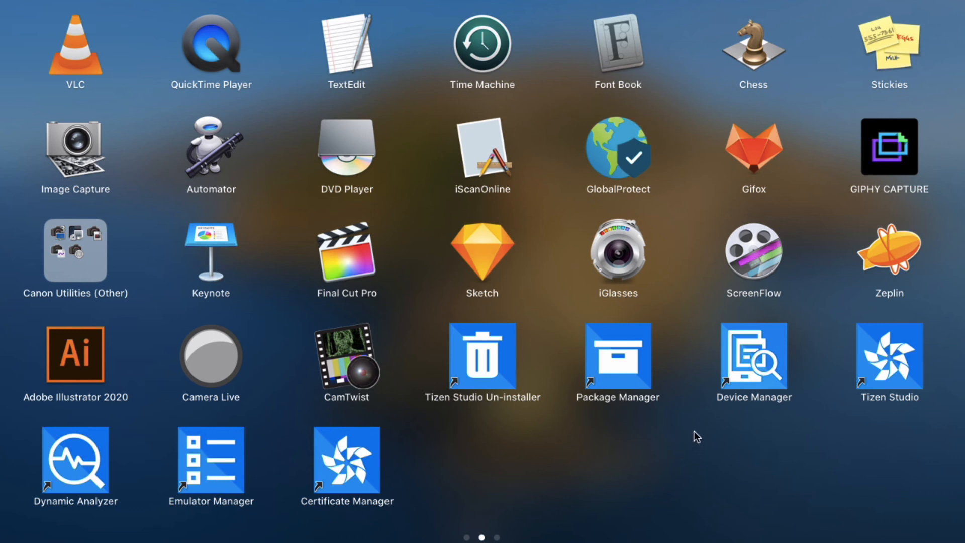
pyautogui.moveTo(897, 362)
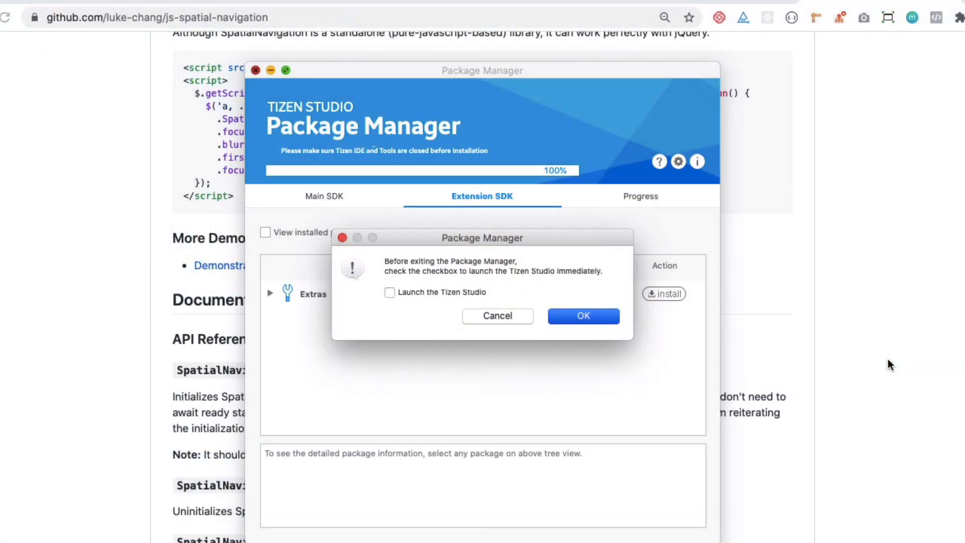
# Confirm exiting Package Manager so Tizen Studio launches and asks for a workspace.
pyautogui.click(583, 316)
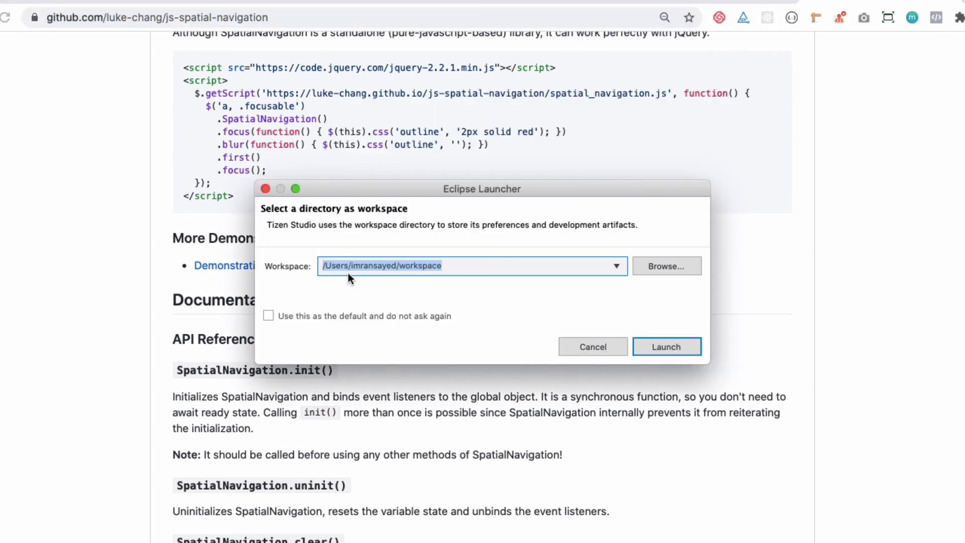
pyautogui.moveTo(388, 273)
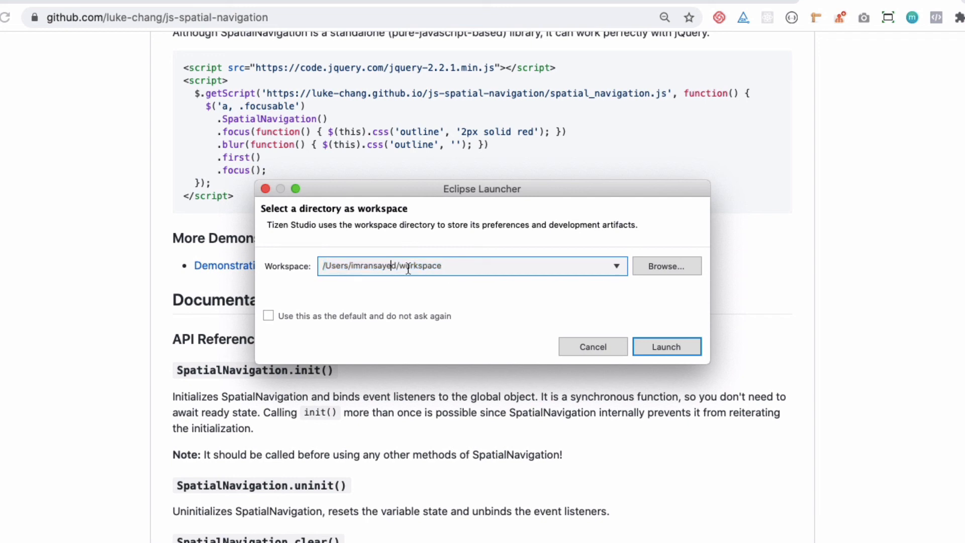
# Check the default workspace path and launch Tizen Studio with it.
pyautogui.doubleClick(418, 266)
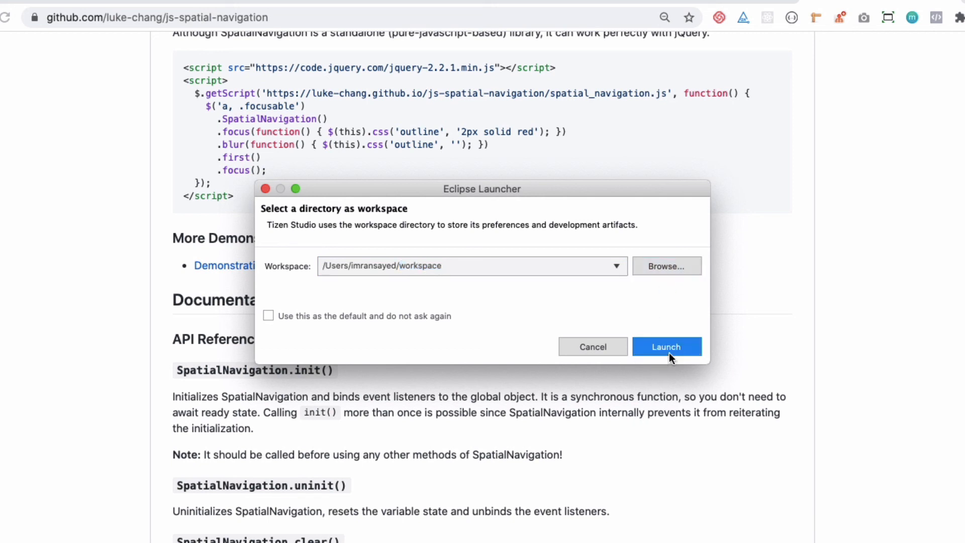
pyautogui.moveTo(449, 279)
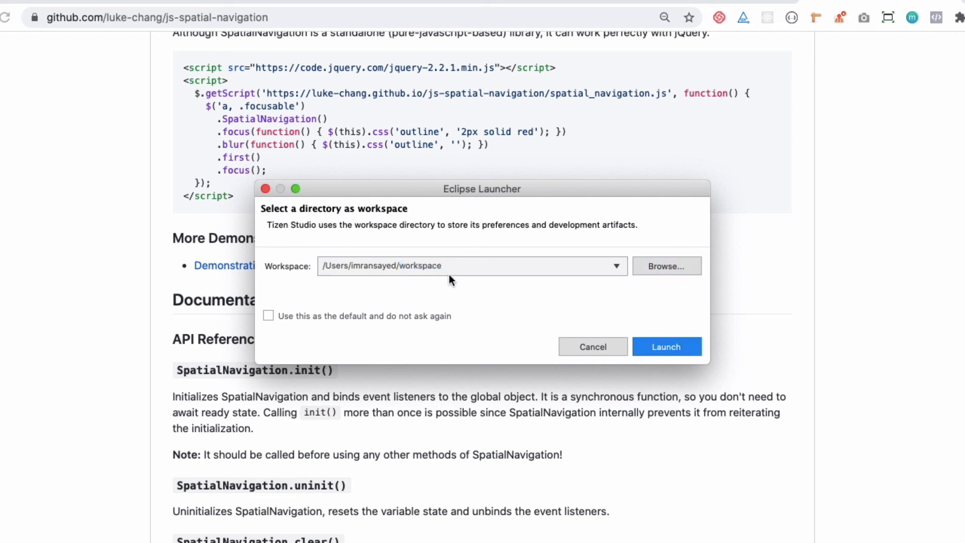
pyautogui.click(666, 346)
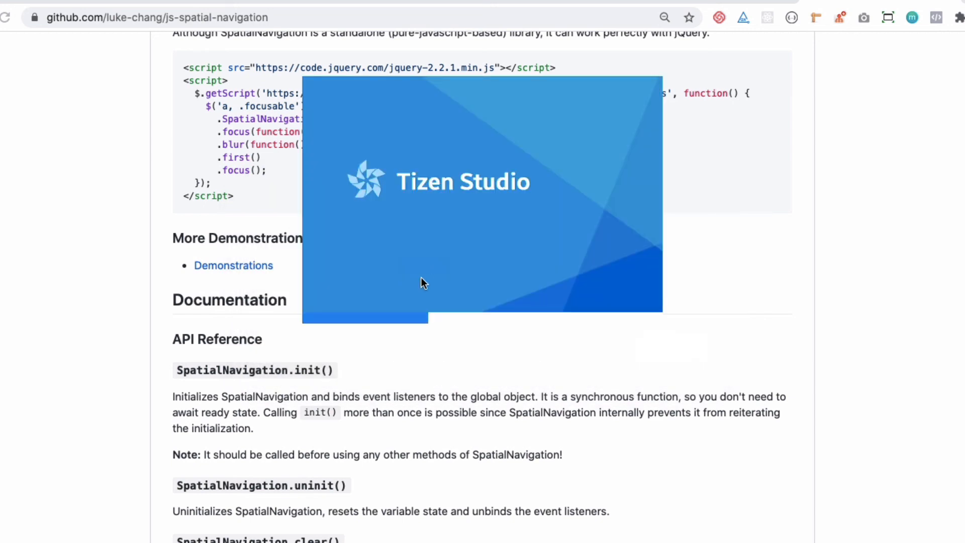
pyautogui.moveTo(447, 278)
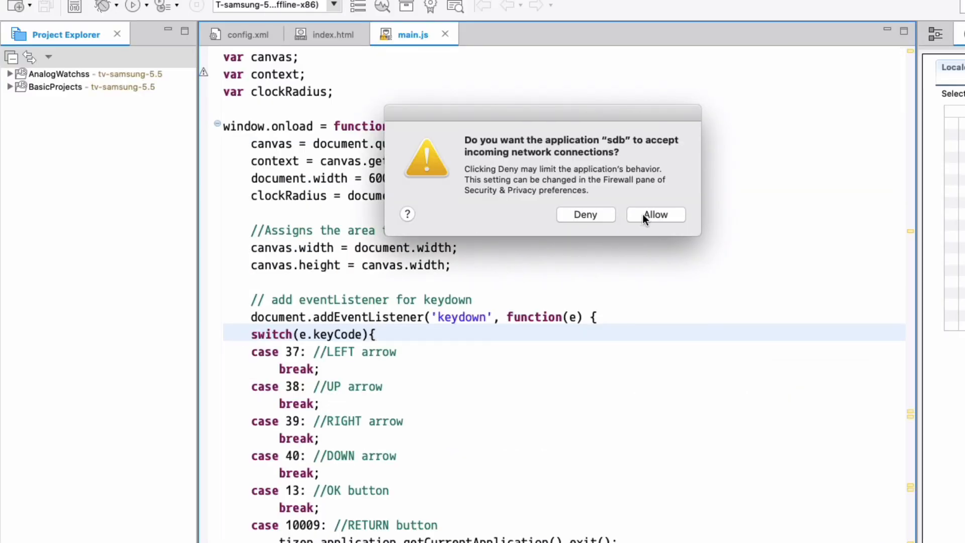
# Allow sdb to accept incoming network connections in the firewall prompt.
pyautogui.click(655, 214)
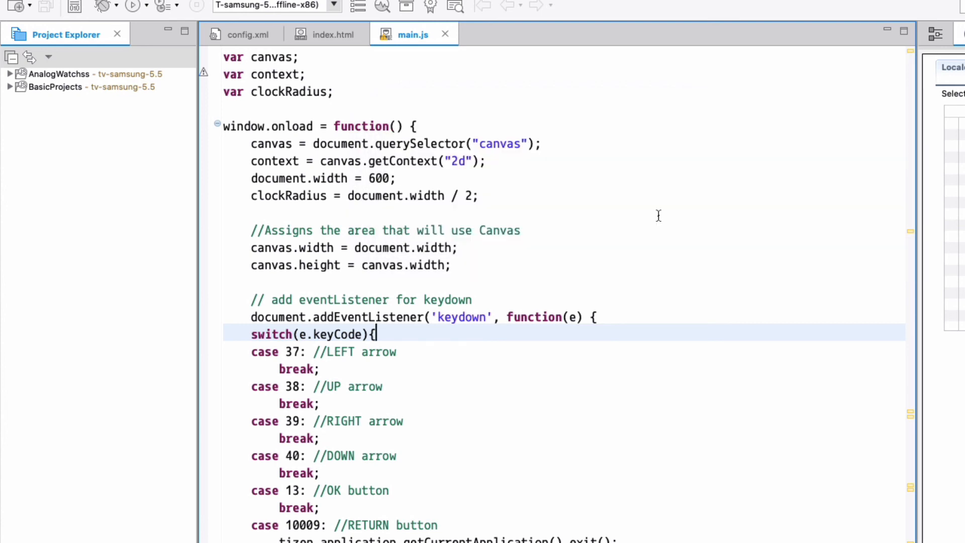